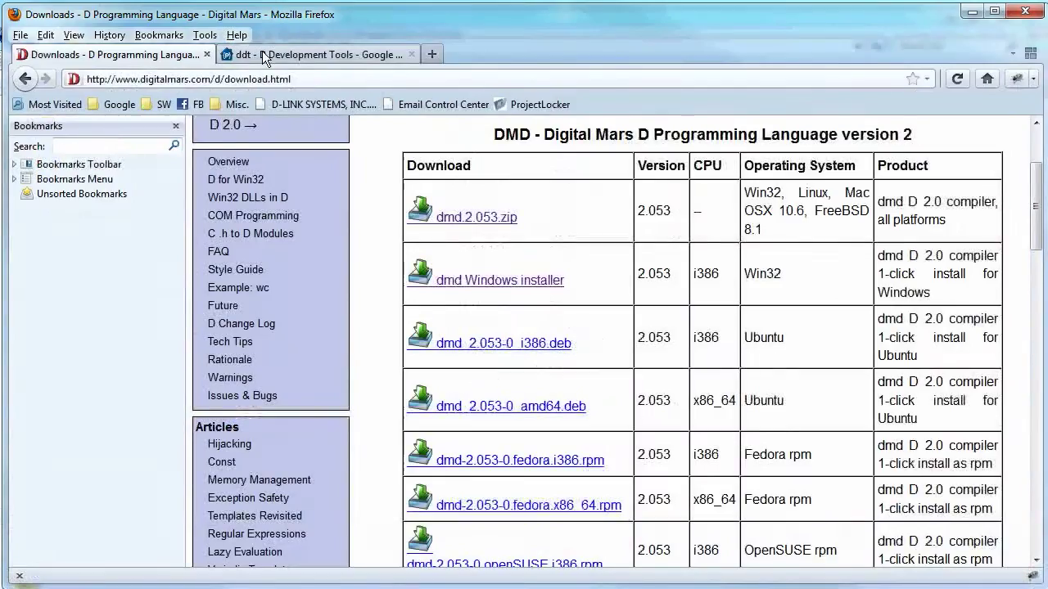
# Switch Firefox to the 'ddt - D Development Tools' project hosting tab
pyautogui.click(311, 54)
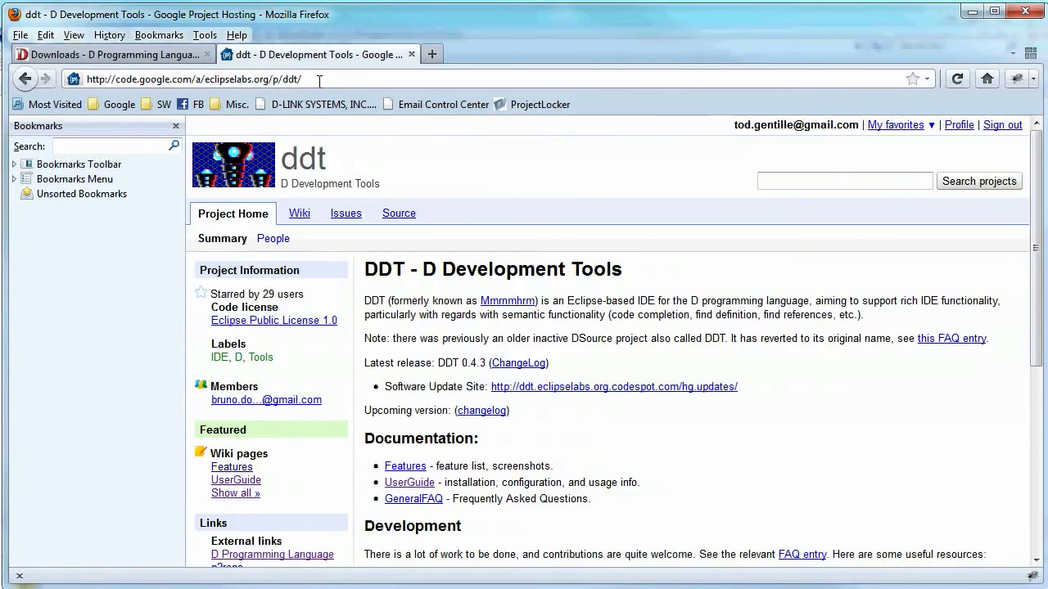
pyautogui.click(192, 79)
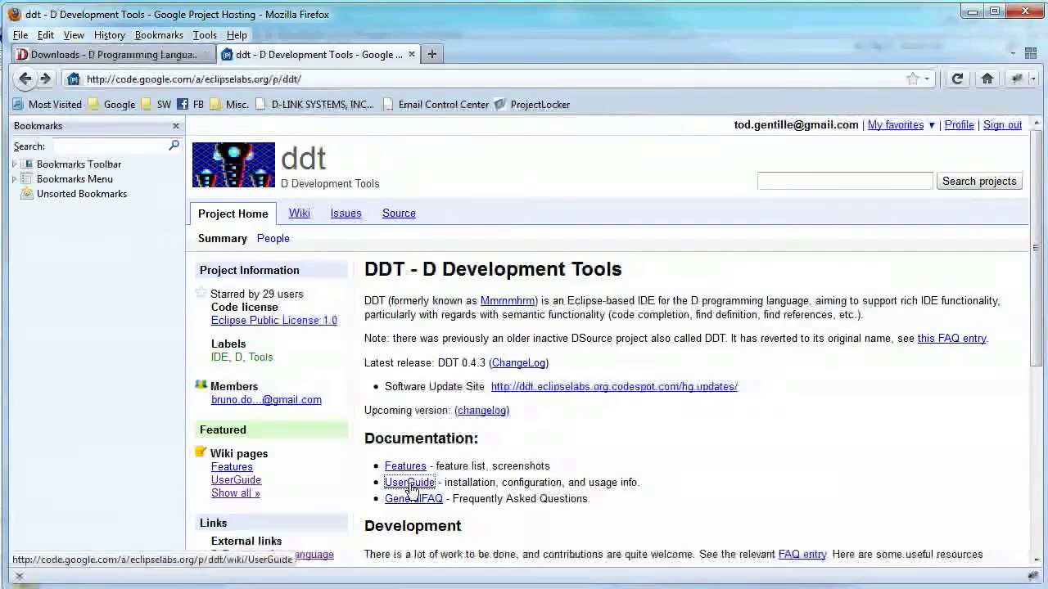
# Open the DDT UserGuide wiki page and scroll to its installation instructions
pyautogui.click(408, 482)
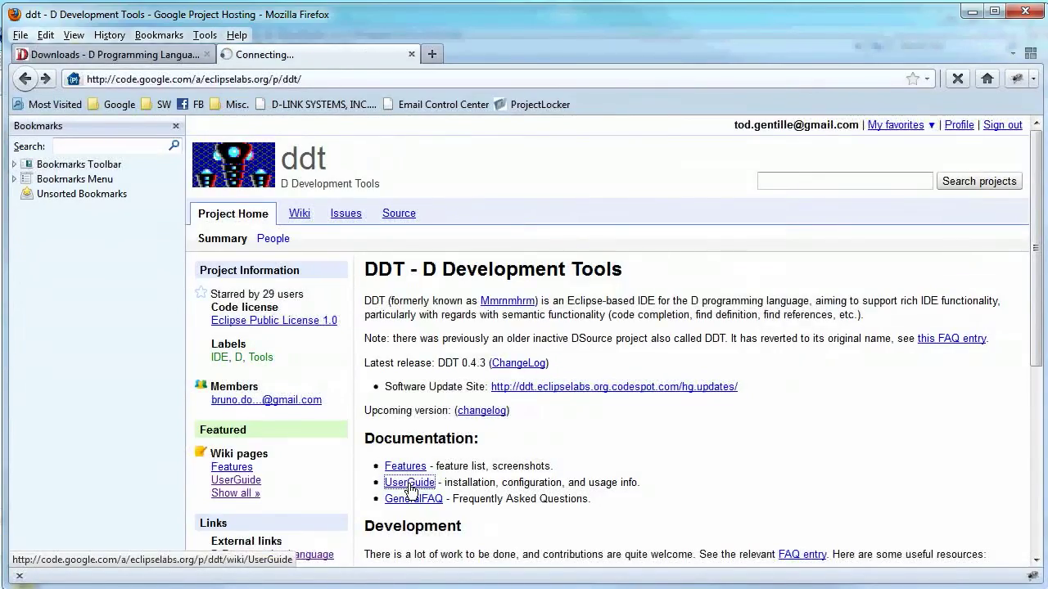
pyautogui.click(409, 483)
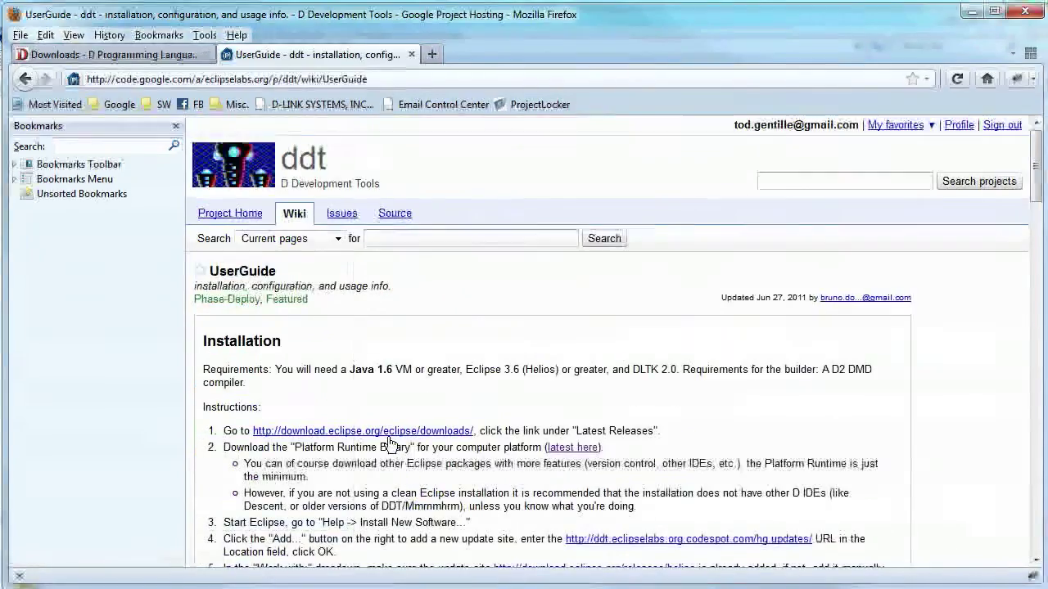
pyautogui.scroll(-3)
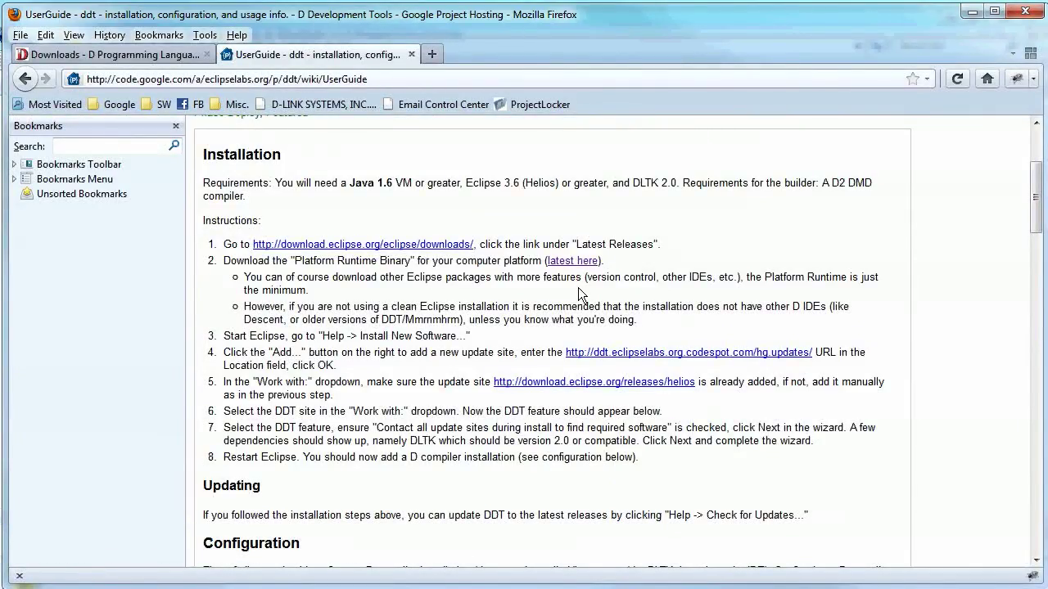
pyautogui.moveTo(442, 322)
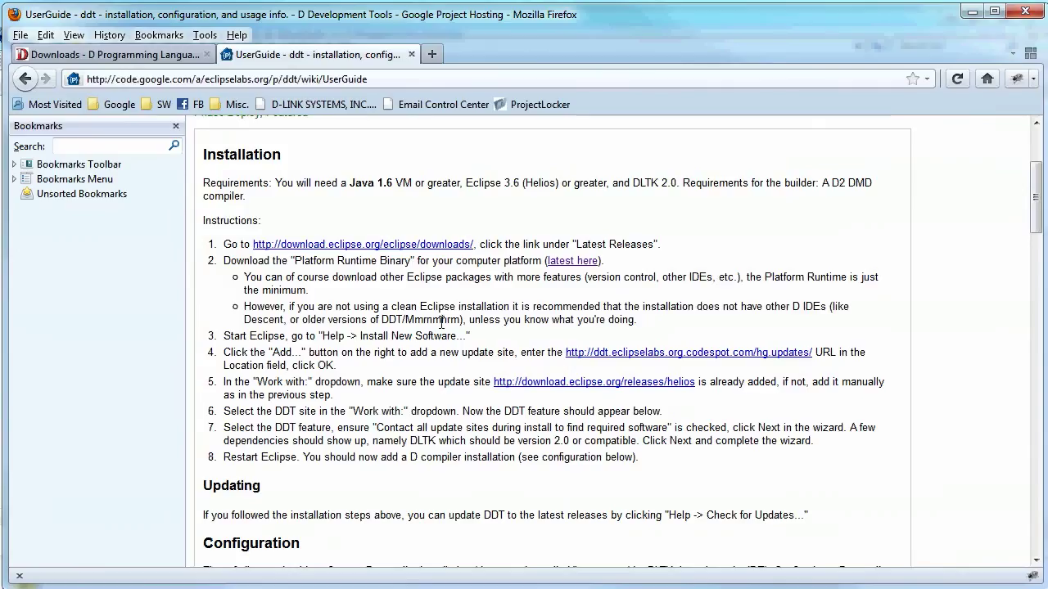
pyautogui.moveTo(280, 339)
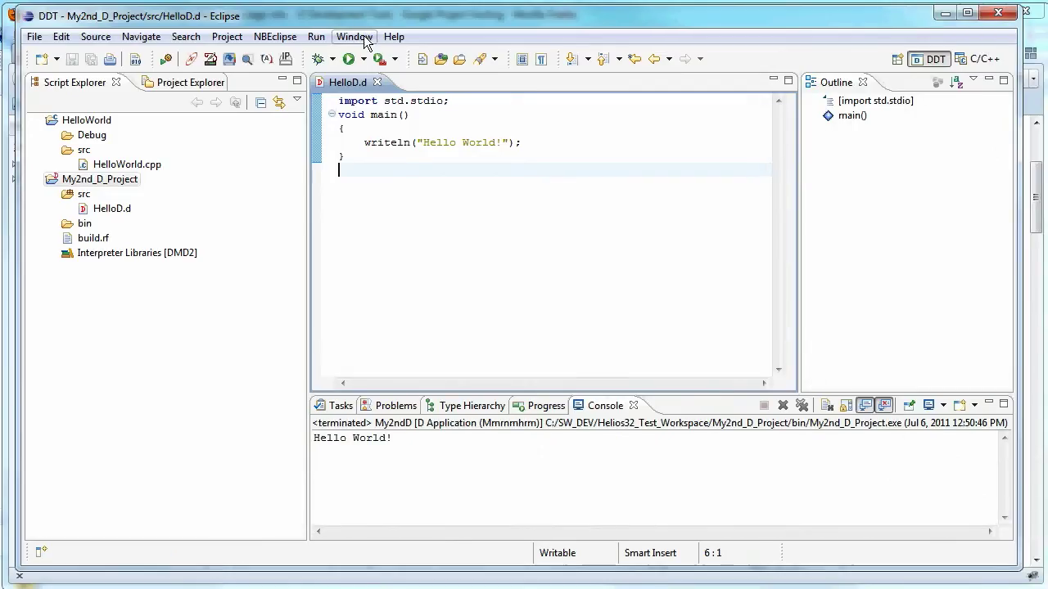
# Open Install New Software and list the Work with sites, including DDT and Helios
pyautogui.click(353, 36)
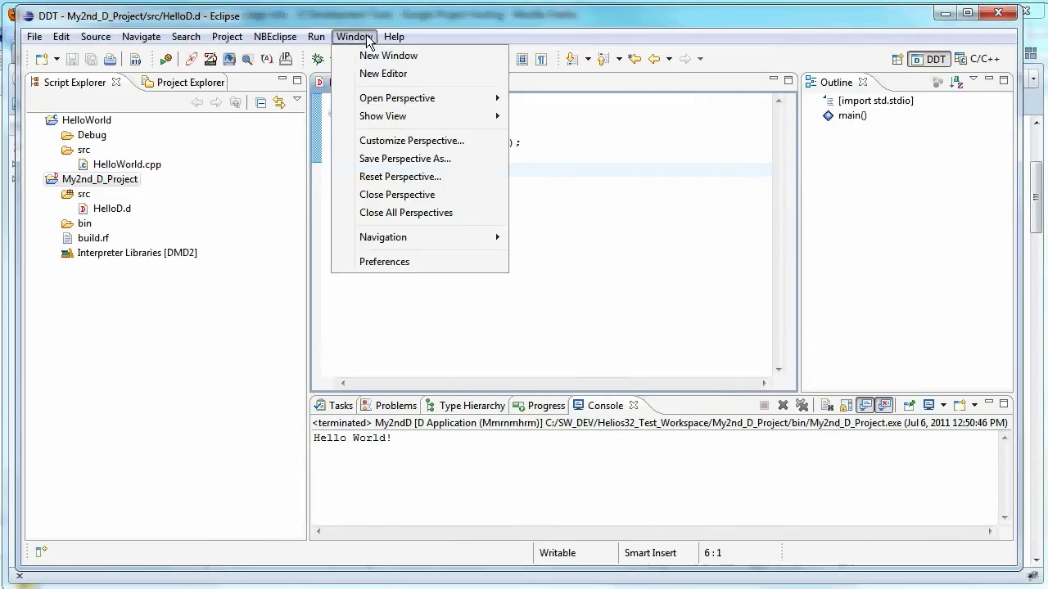
pyautogui.click(394, 36)
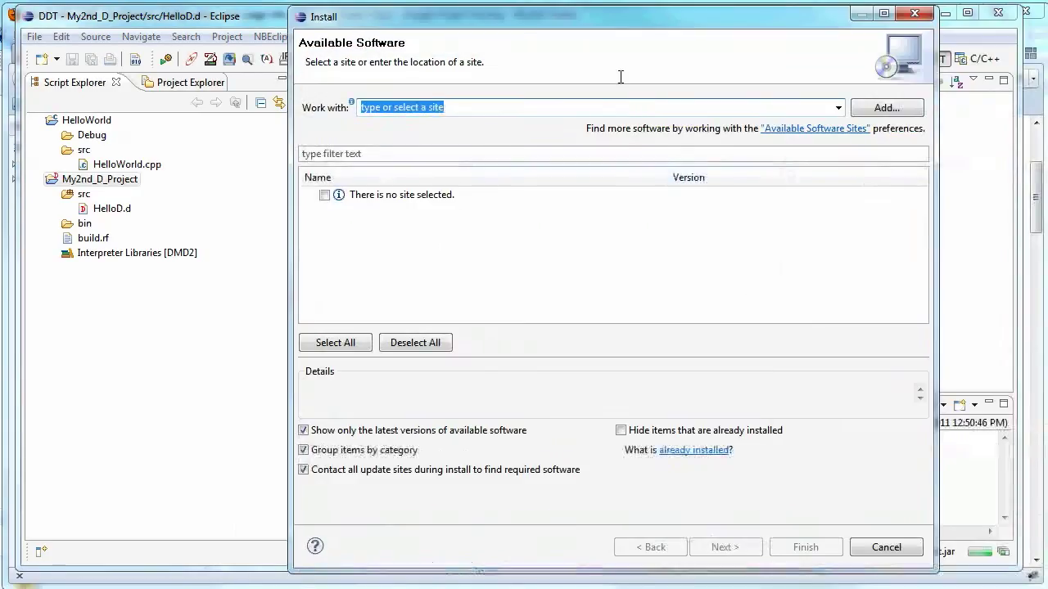
pyautogui.moveTo(887, 107)
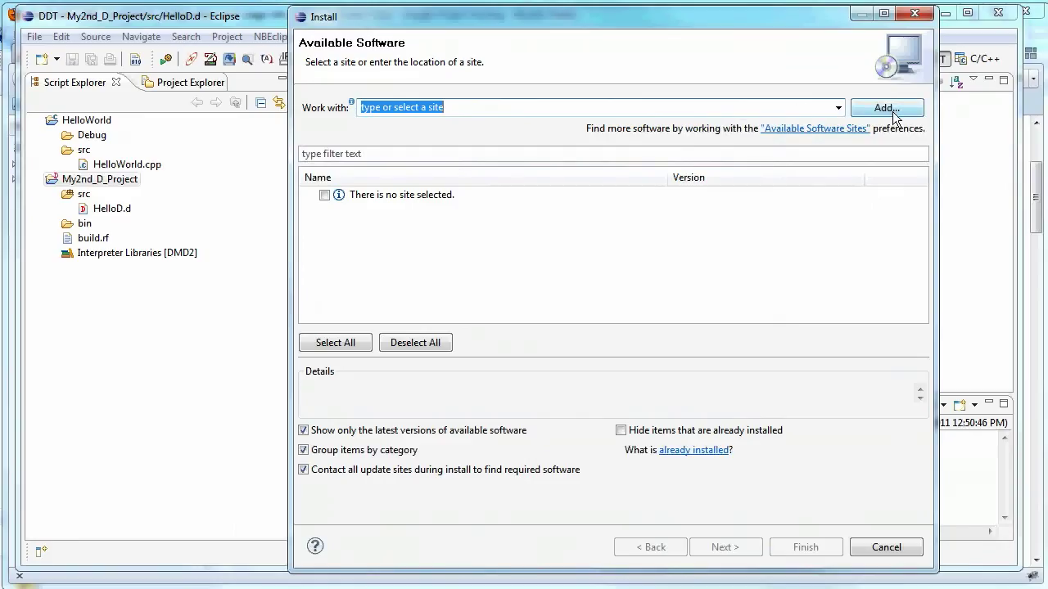
pyautogui.click(836, 107)
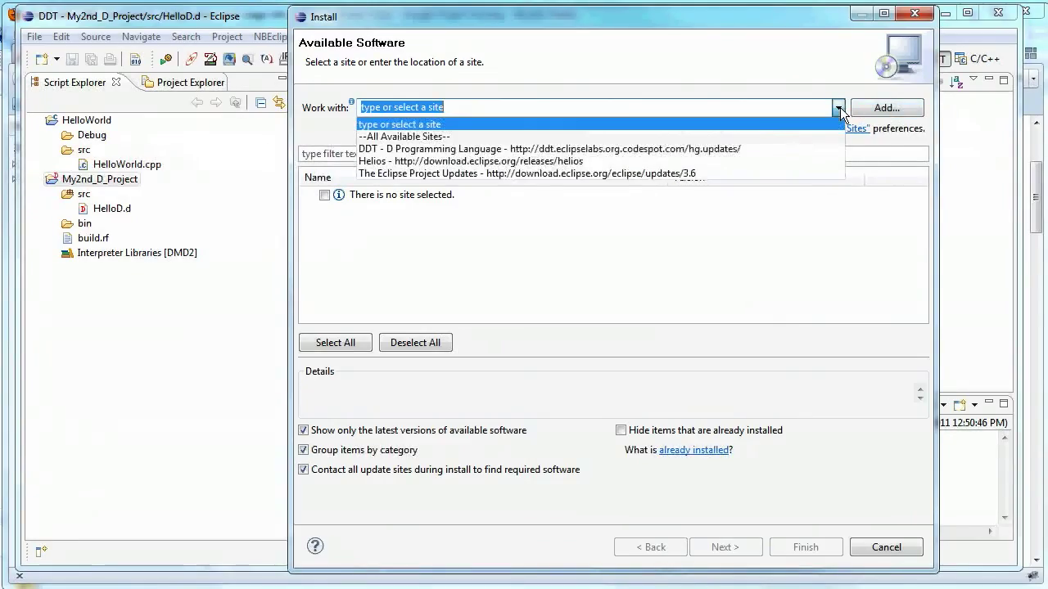
pyautogui.moveTo(401, 148)
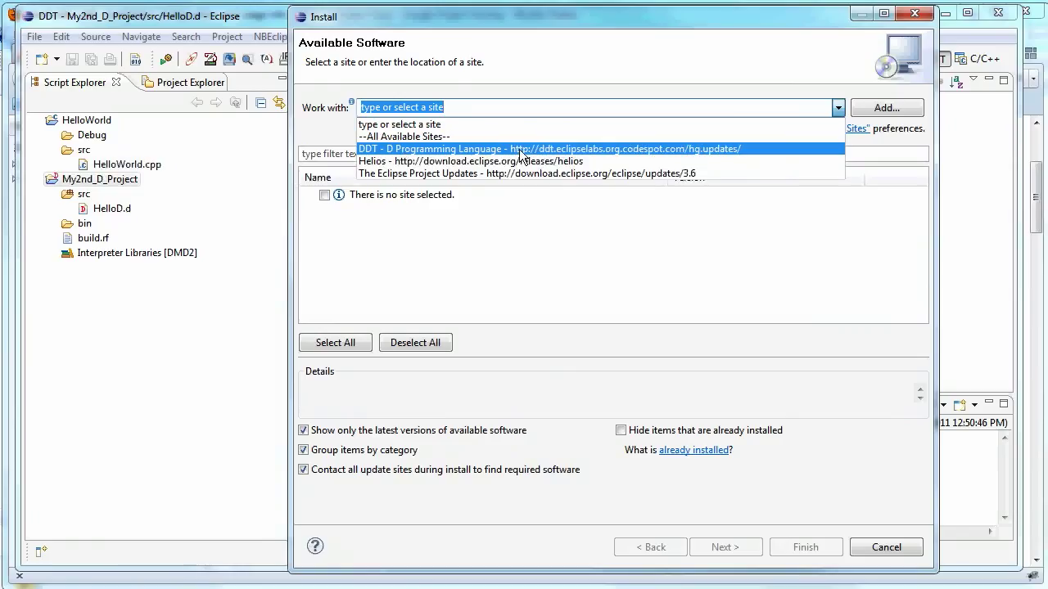
pyautogui.moveTo(542, 154)
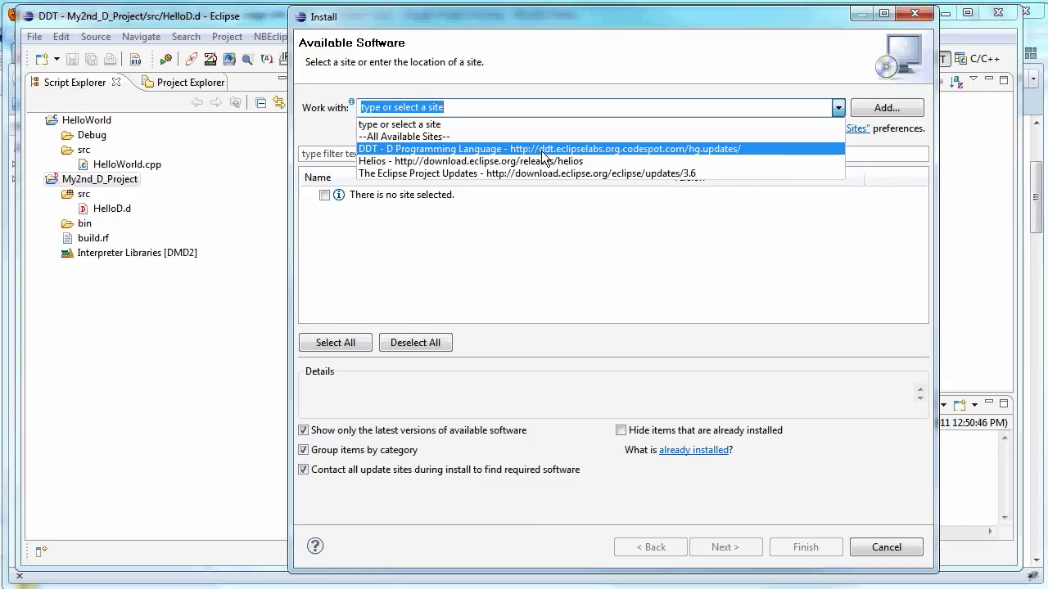
pyautogui.moveTo(528, 174)
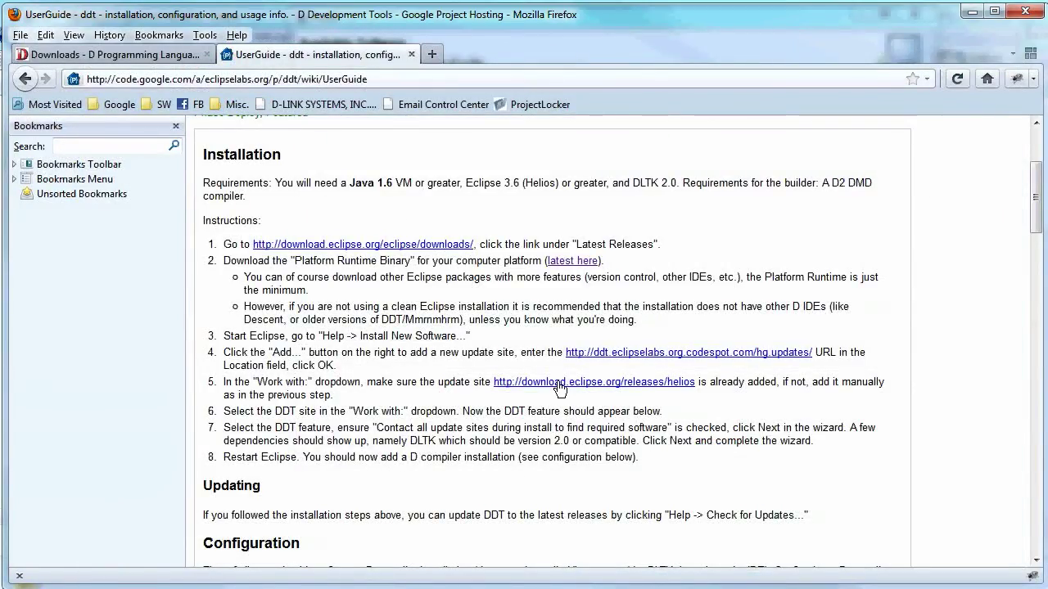
pyautogui.moveTo(810, 361)
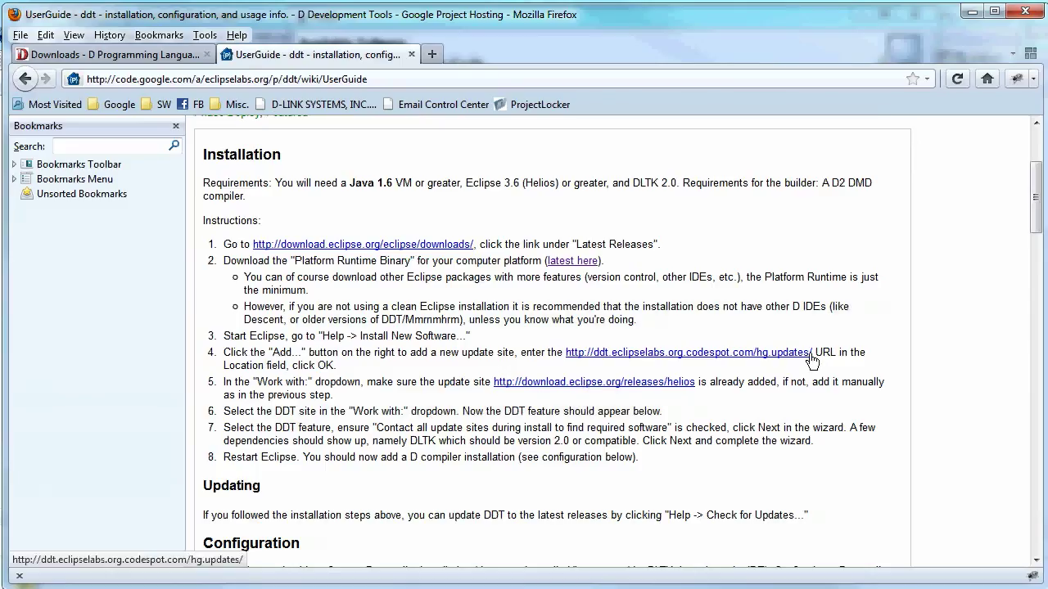
pyautogui.moveTo(771, 356)
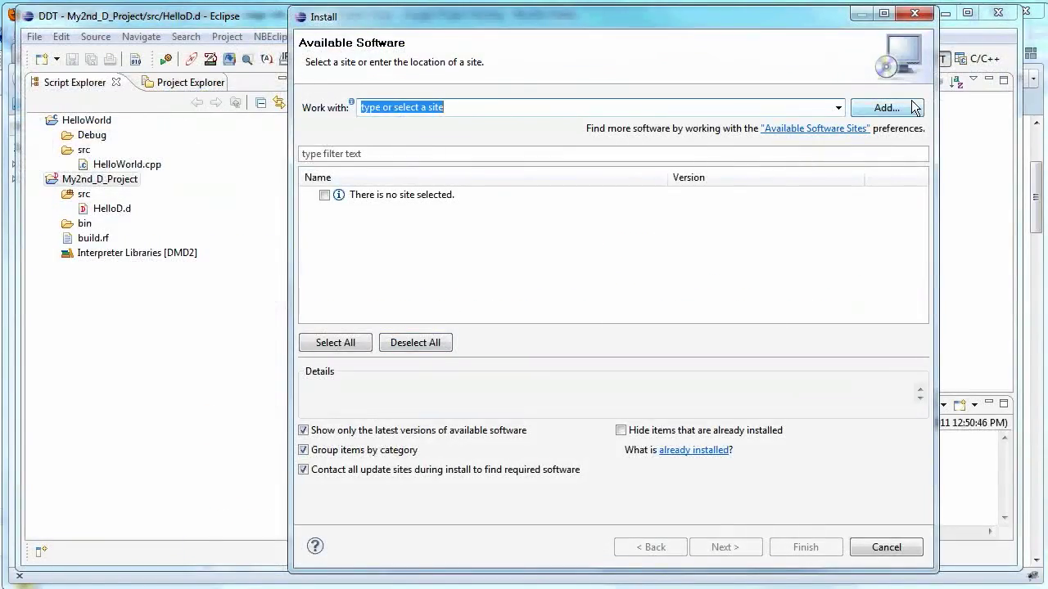
# Pick the DDT update site, tick DDT - D Development Tools, then cancel installing
pyautogui.click(887, 107)
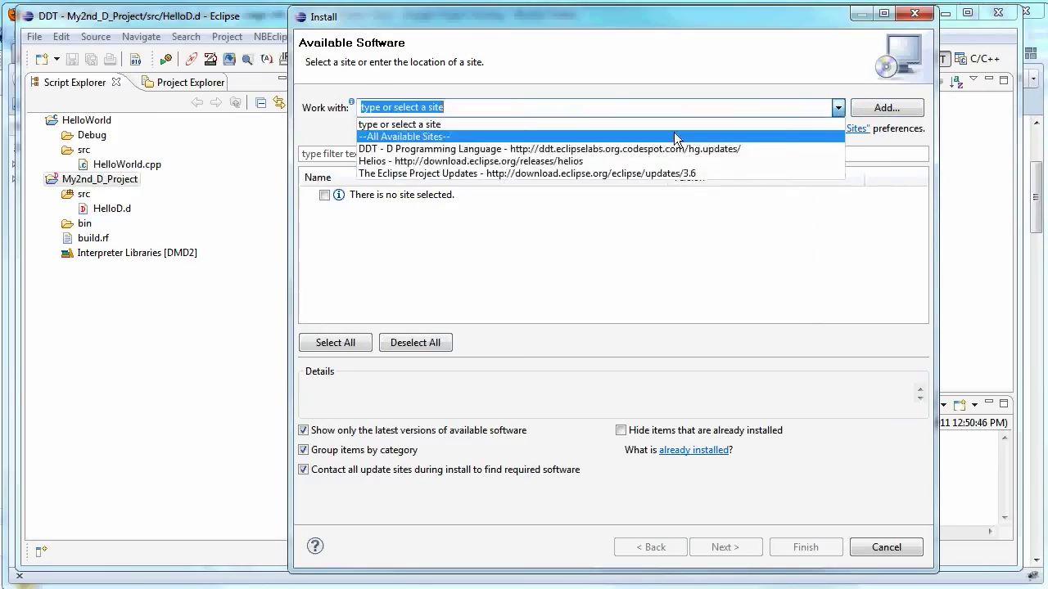
pyautogui.click(552, 148)
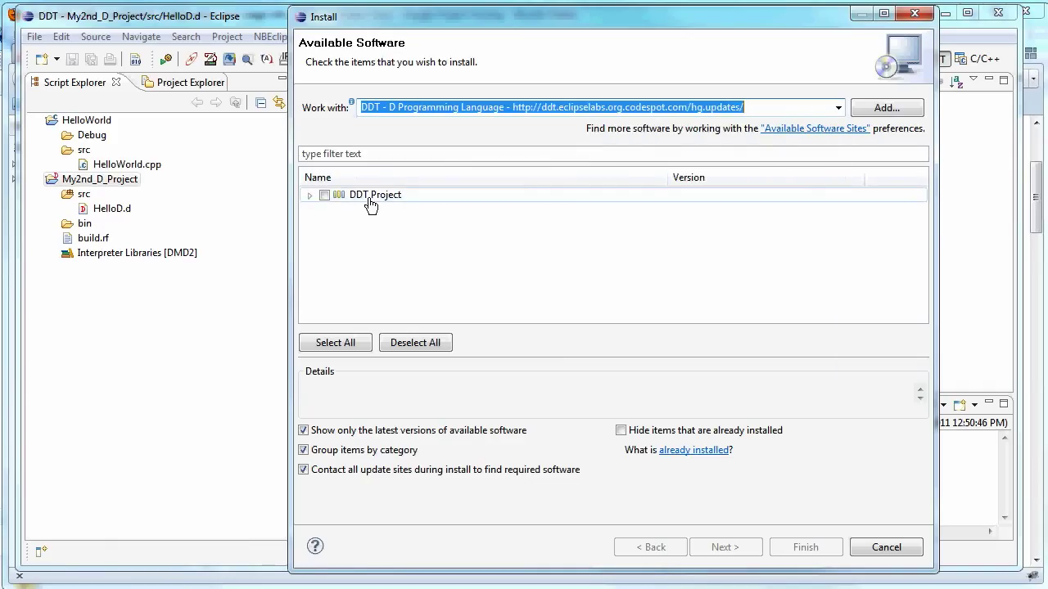
pyautogui.click(309, 195)
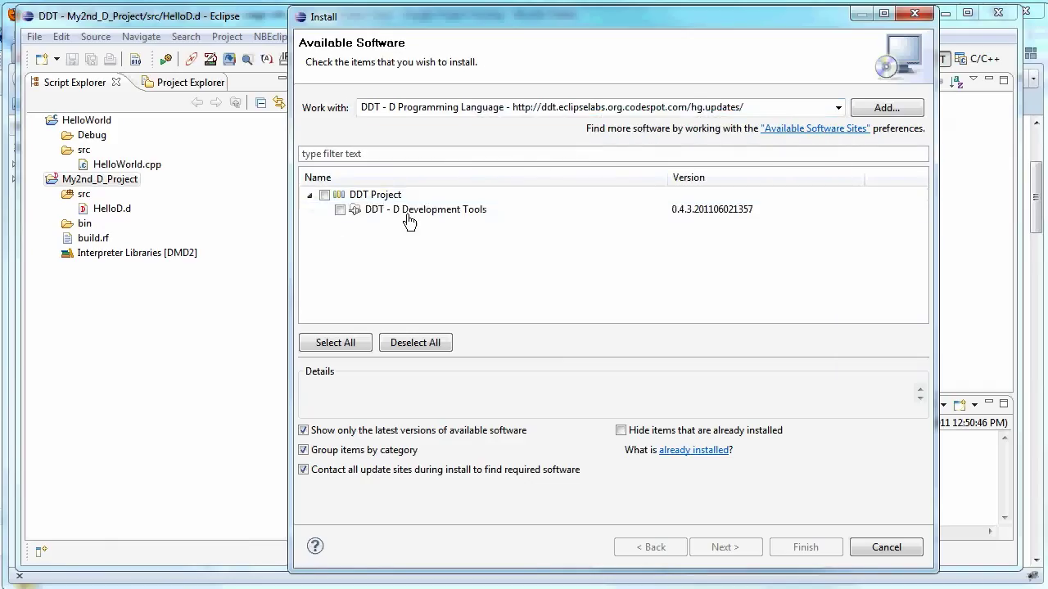
pyautogui.click(340, 210)
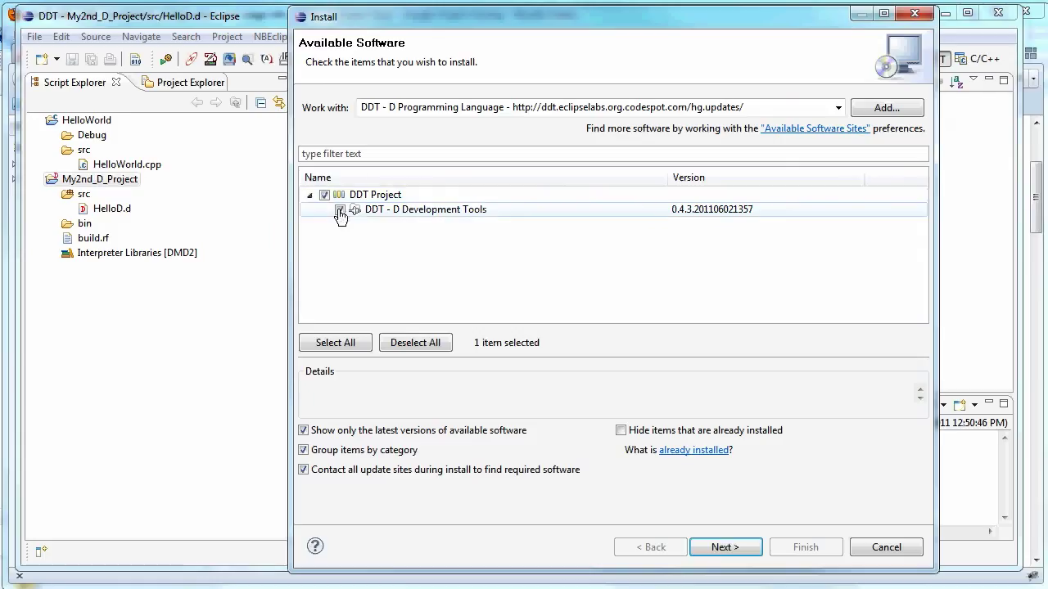
pyautogui.click(340, 210)
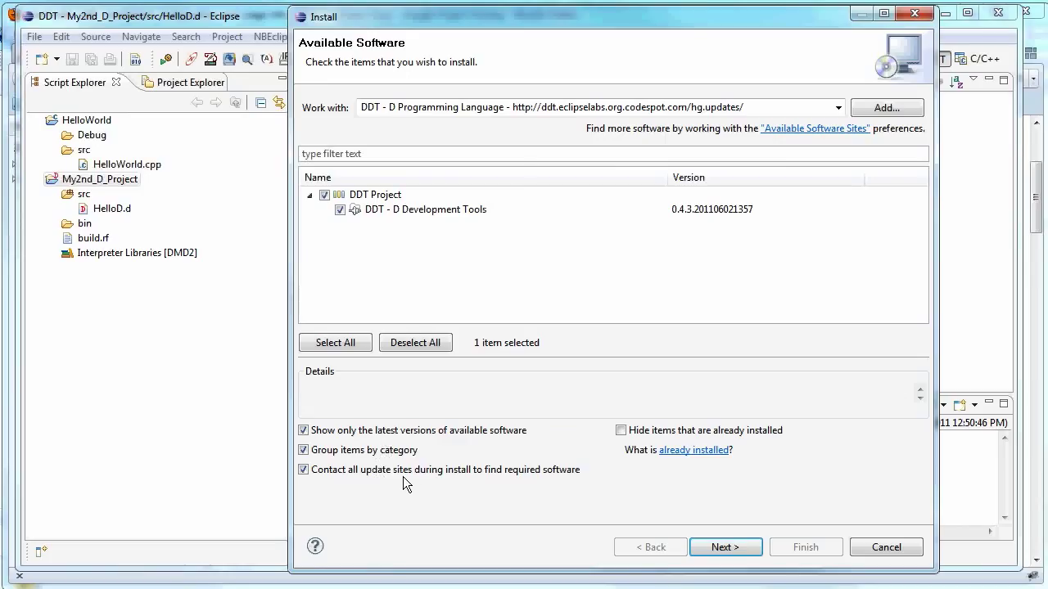
pyautogui.moveTo(586, 487)
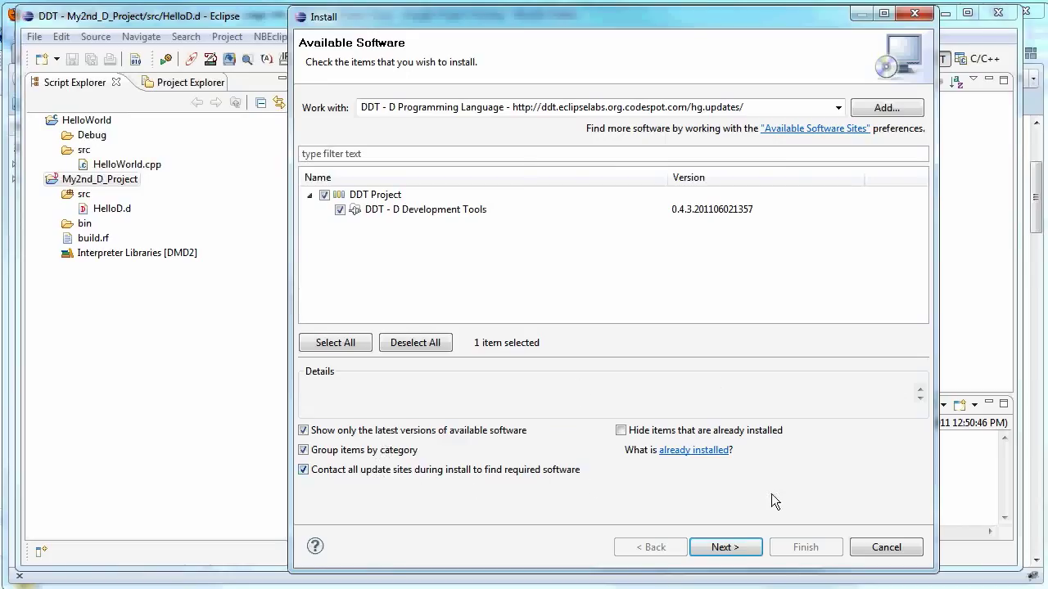
pyautogui.moveTo(905, 524)
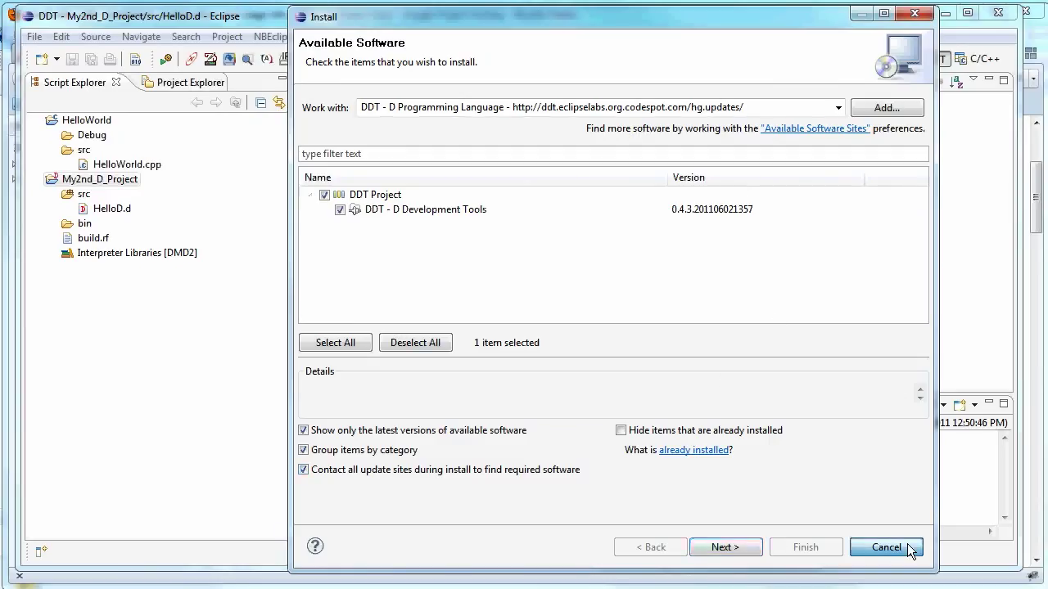
pyautogui.click(885, 547)
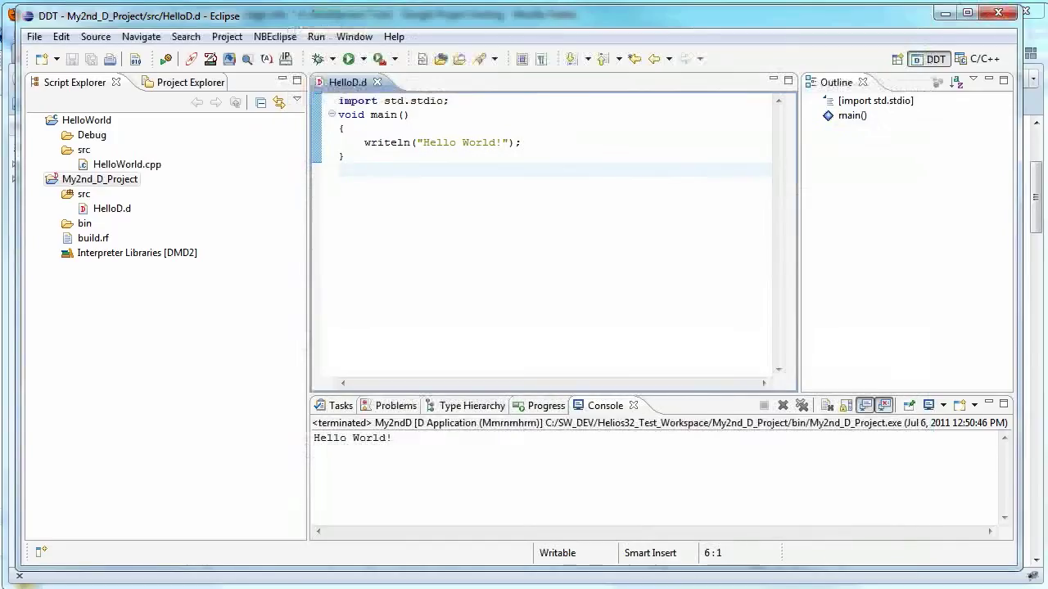
pyautogui.click(100, 179)
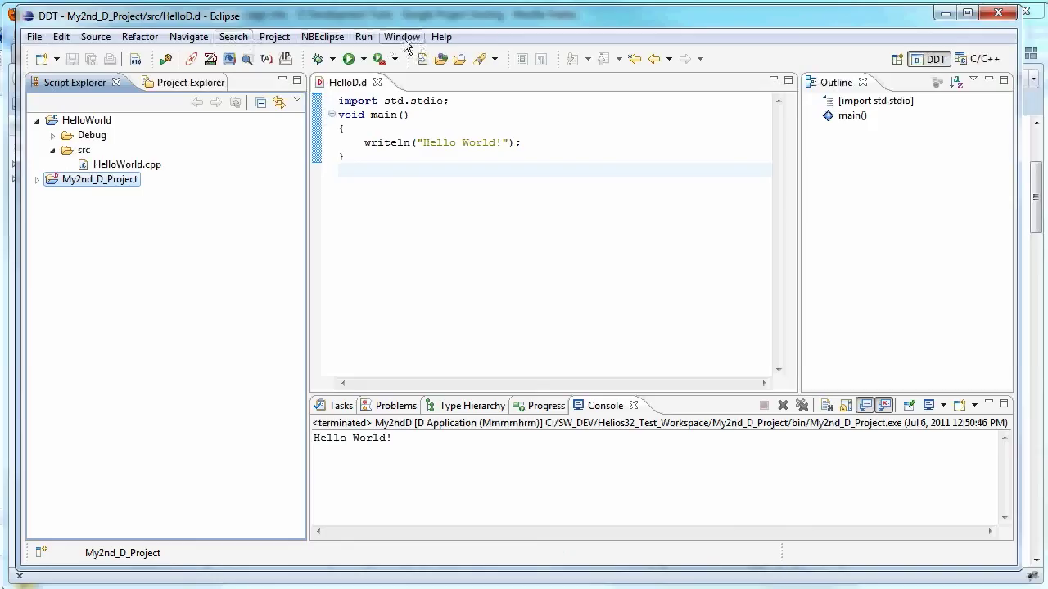
pyautogui.click(402, 36)
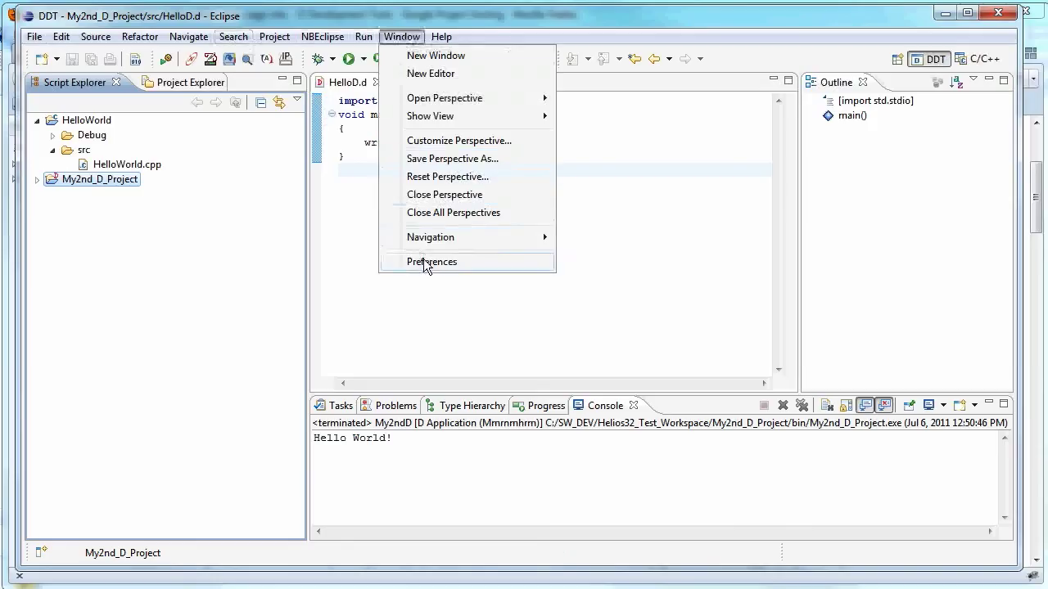
pyautogui.click(431, 262)
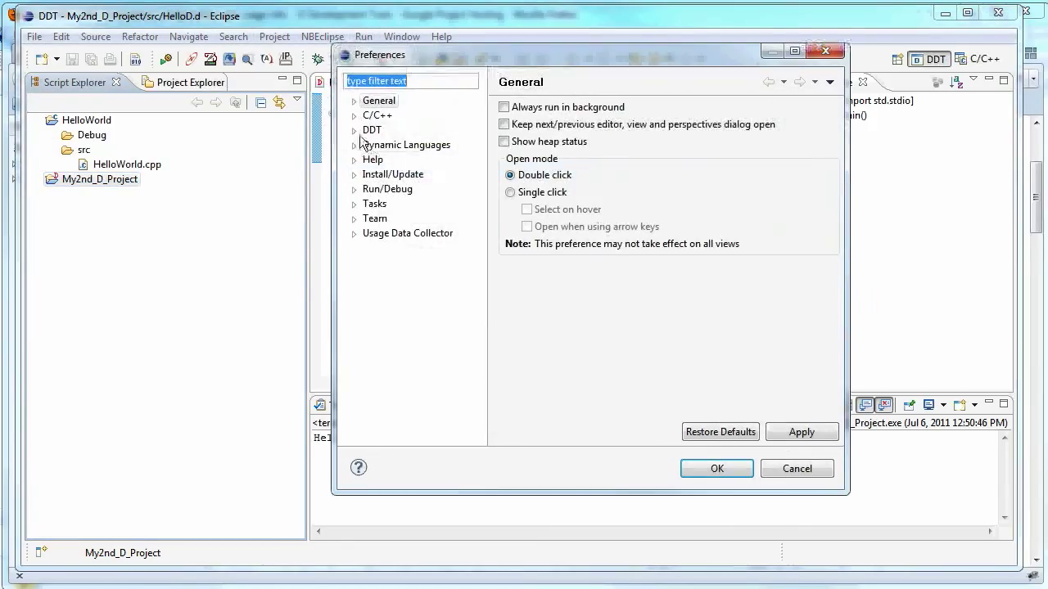
pyautogui.click(372, 130)
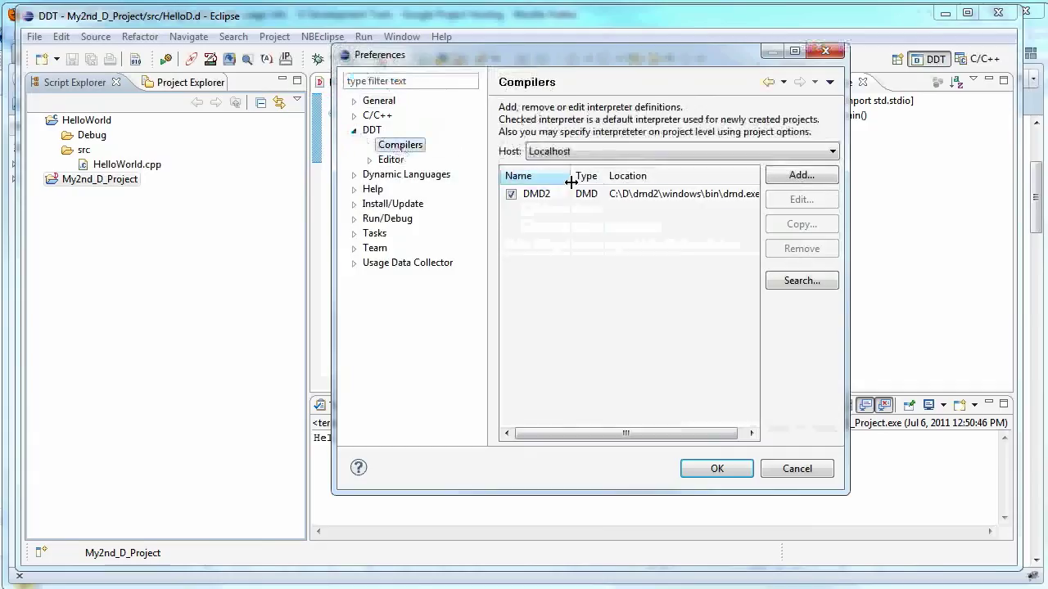
pyautogui.click(801, 174)
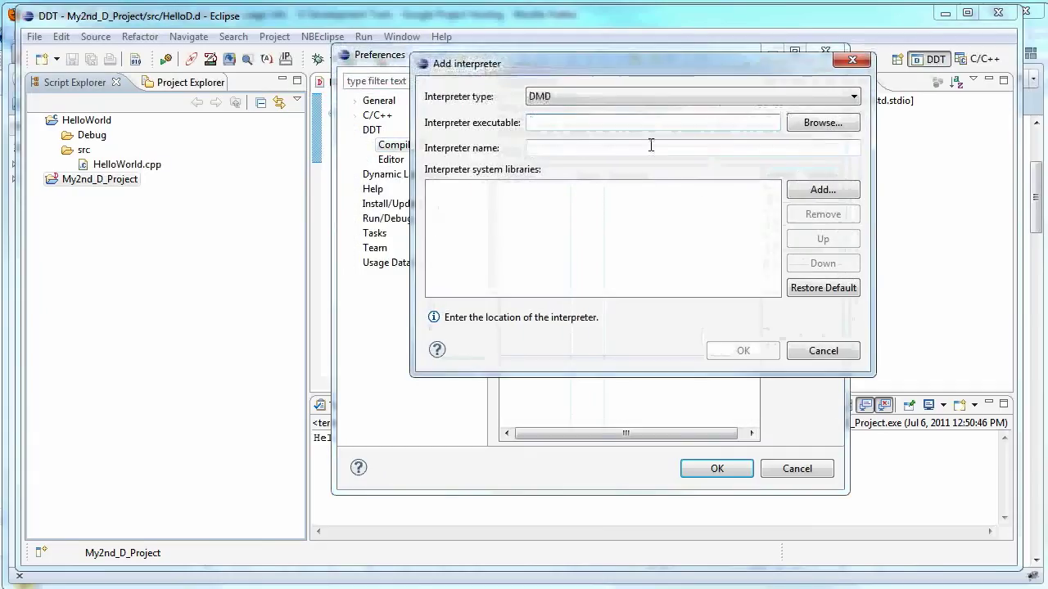
pyautogui.moveTo(822, 121)
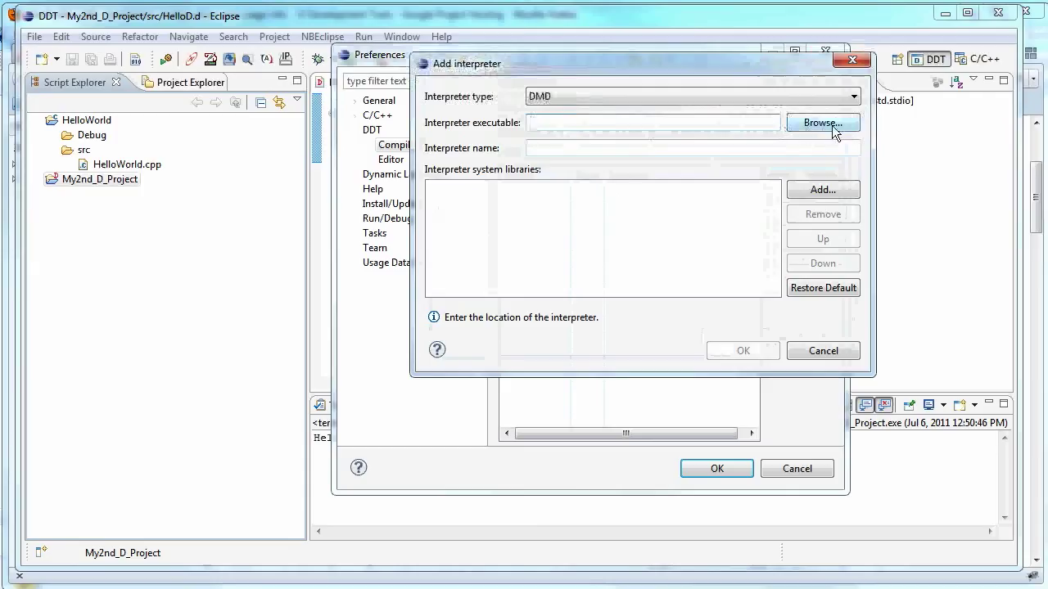
pyautogui.click(822, 122)
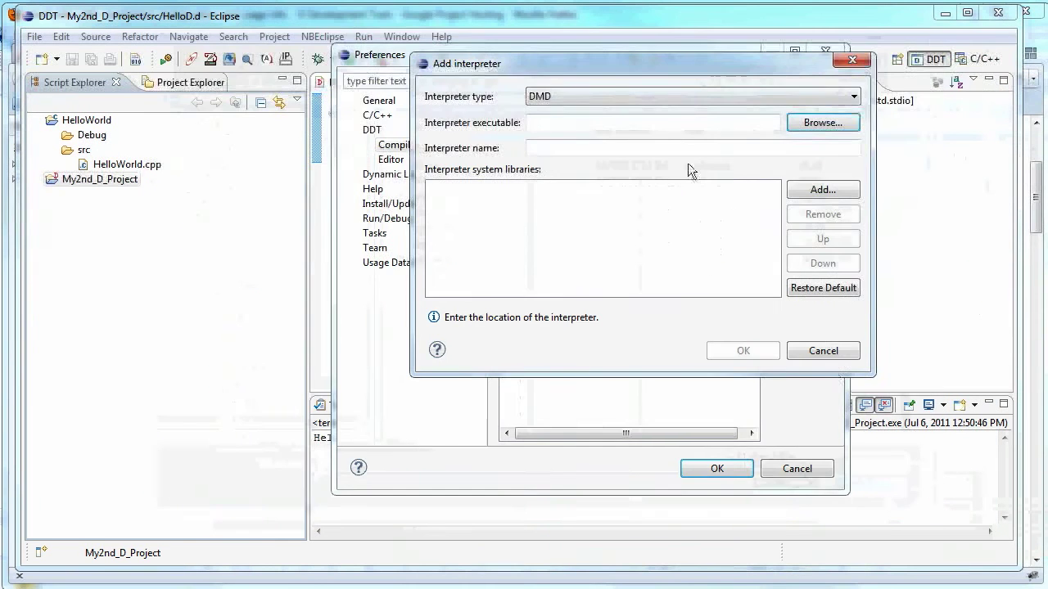
pyautogui.click(742, 350)
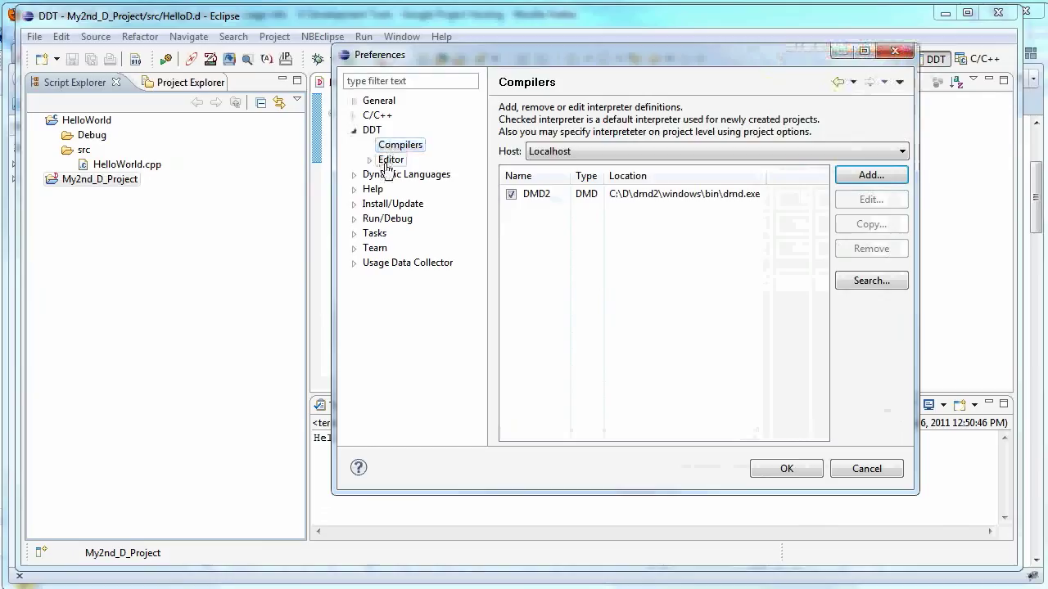
pyautogui.click(391, 158)
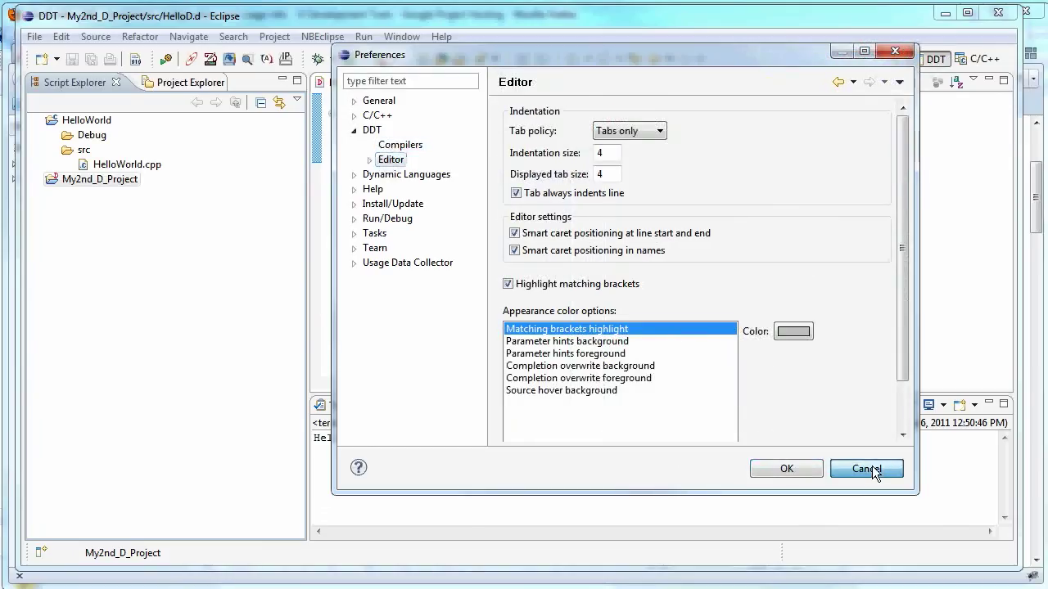
pyautogui.click(866, 469)
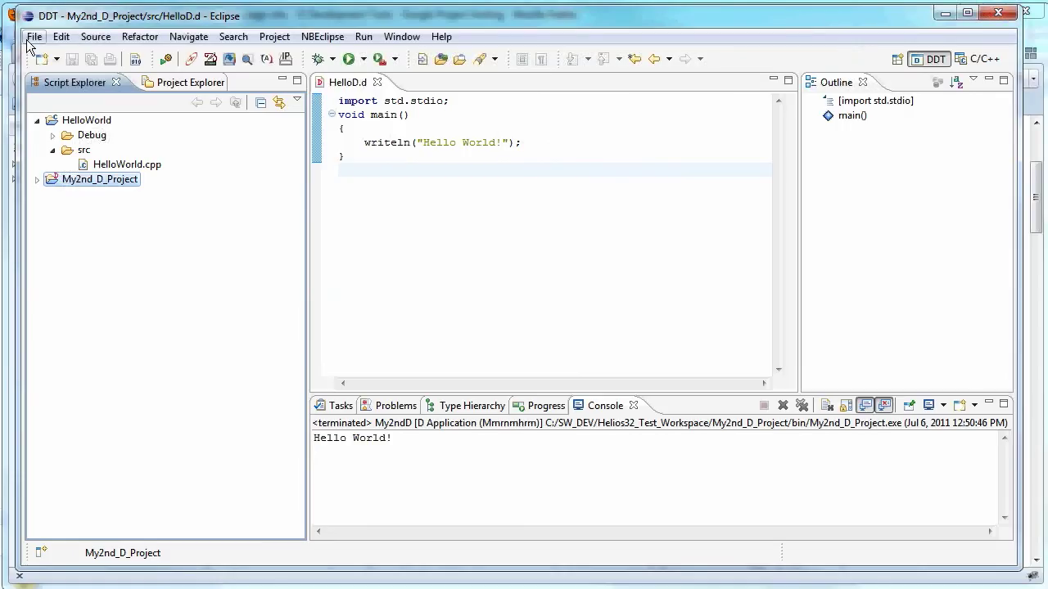
# Create a D project named ScreencastDemo through the New D Project wizard
pyautogui.click(34, 36)
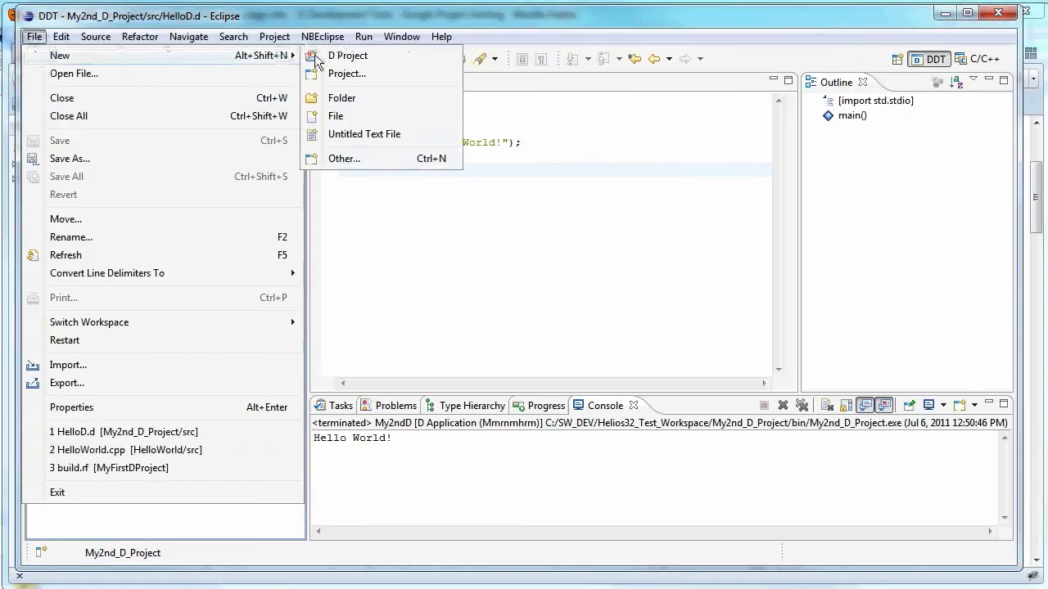
pyautogui.moveTo(365, 55)
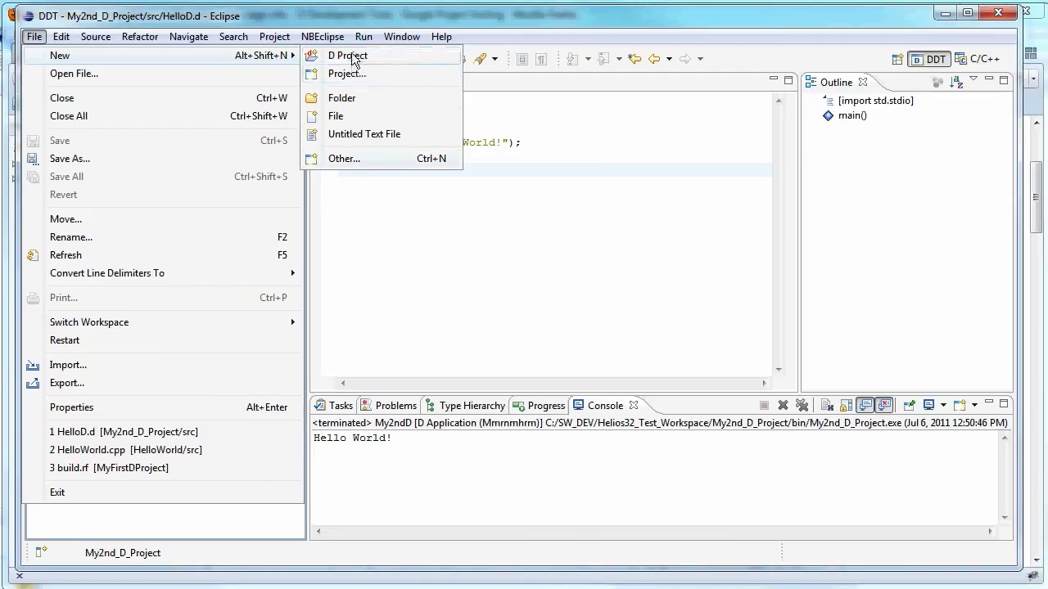
pyautogui.click(347, 55)
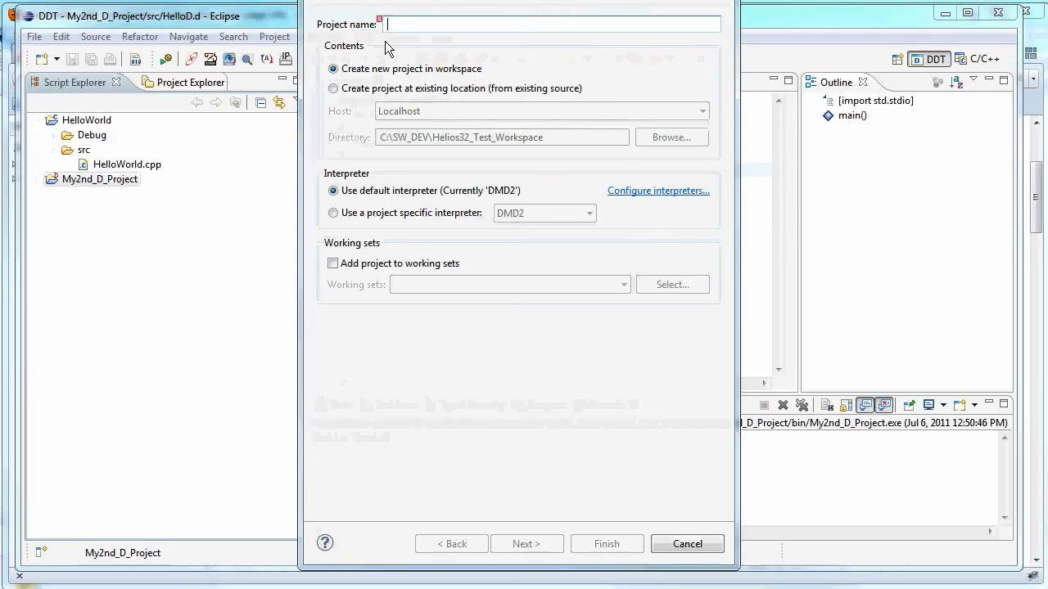
pyautogui.write('Scree')
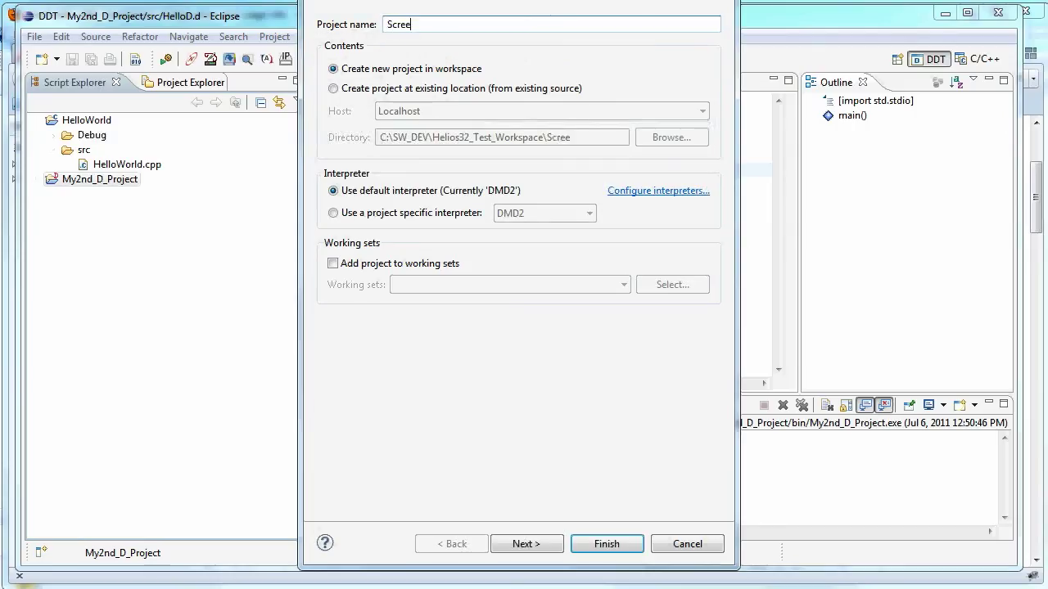
pyautogui.write('ncast')
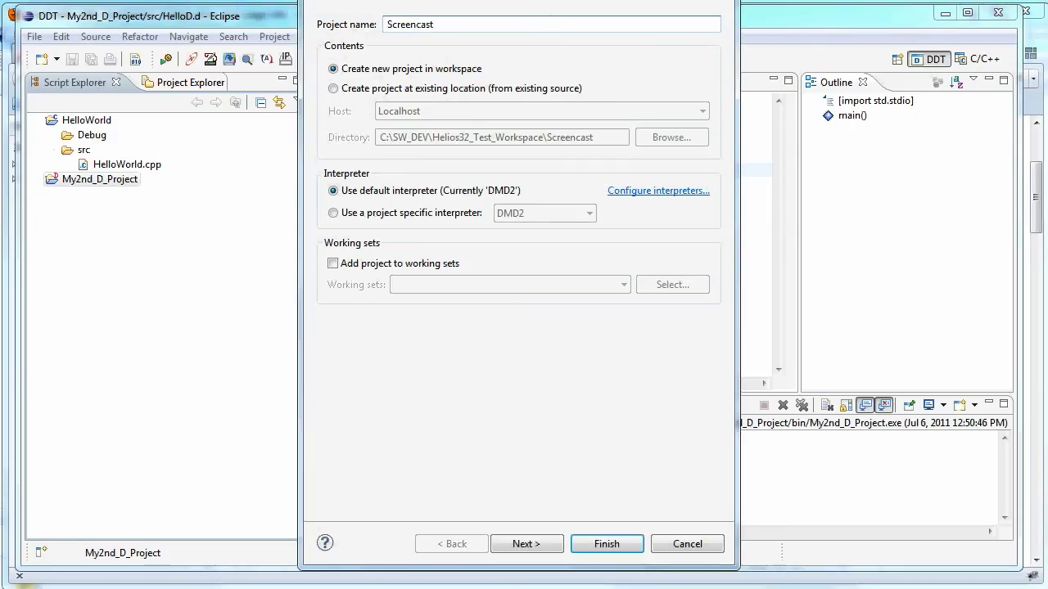
pyautogui.write('Demo')
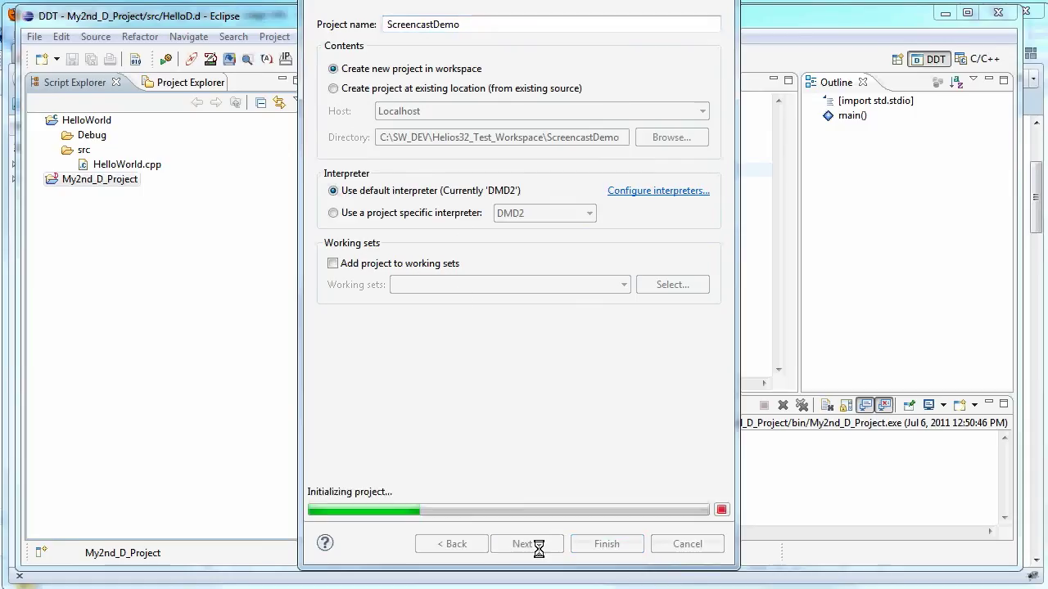
pyautogui.click(526, 543)
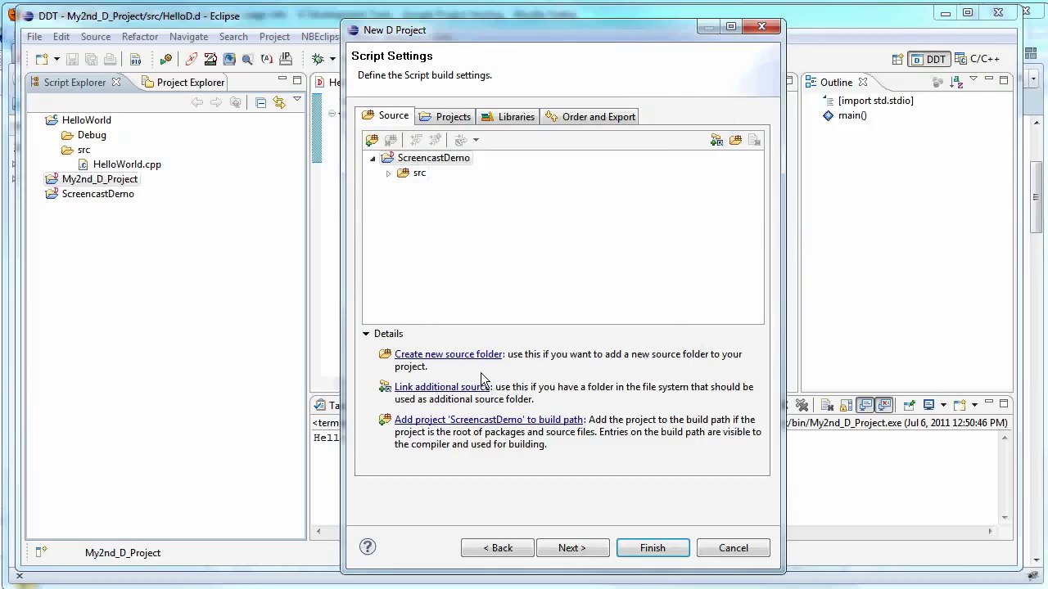
pyautogui.moveTo(548, 112)
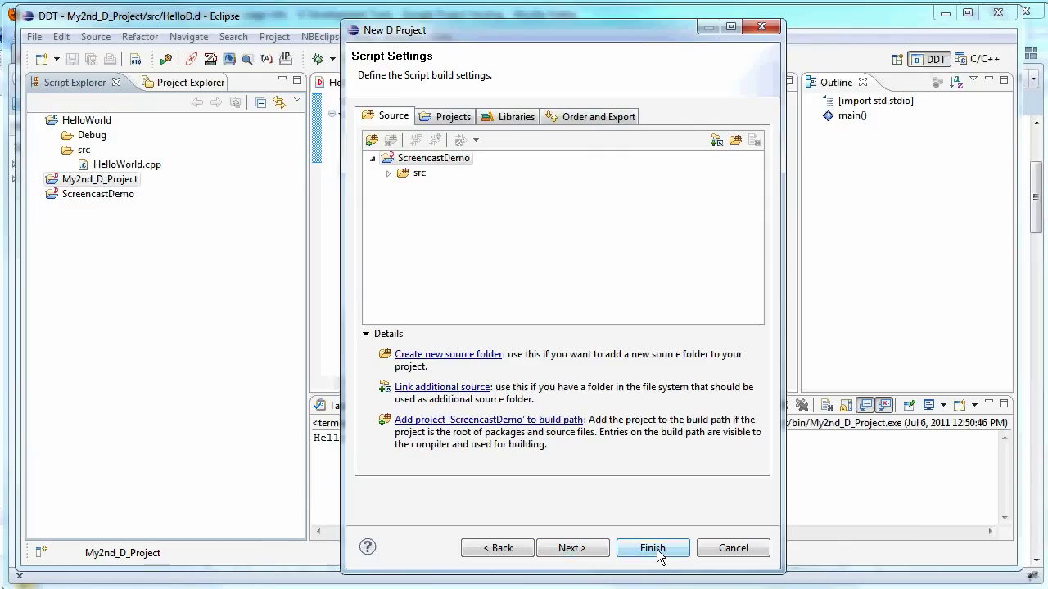
pyautogui.click(652, 547)
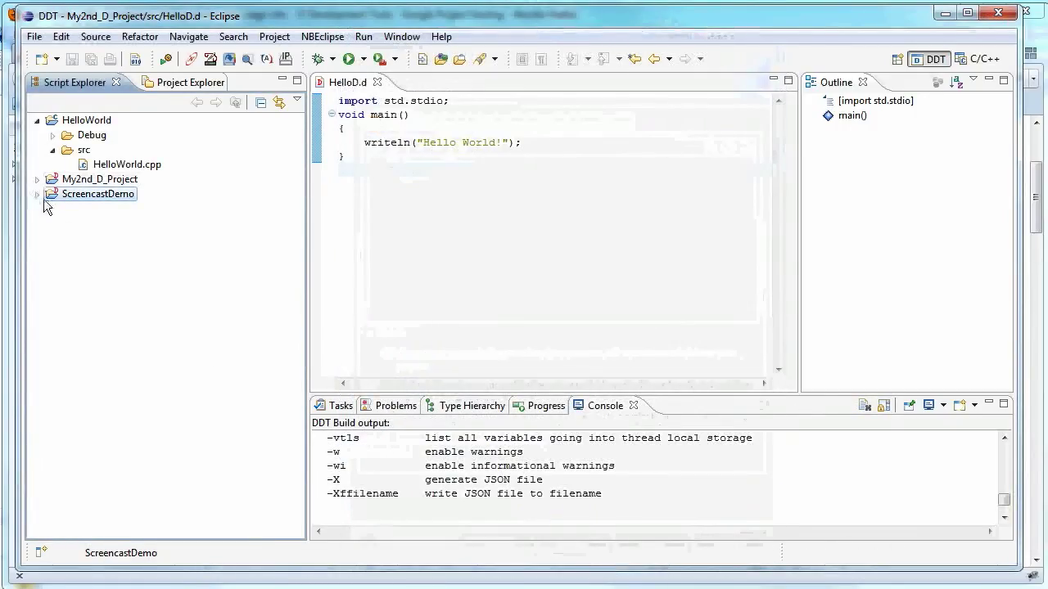
# Expand the ScreencastDemo project and close the HelloD.d editor
pyautogui.click(37, 194)
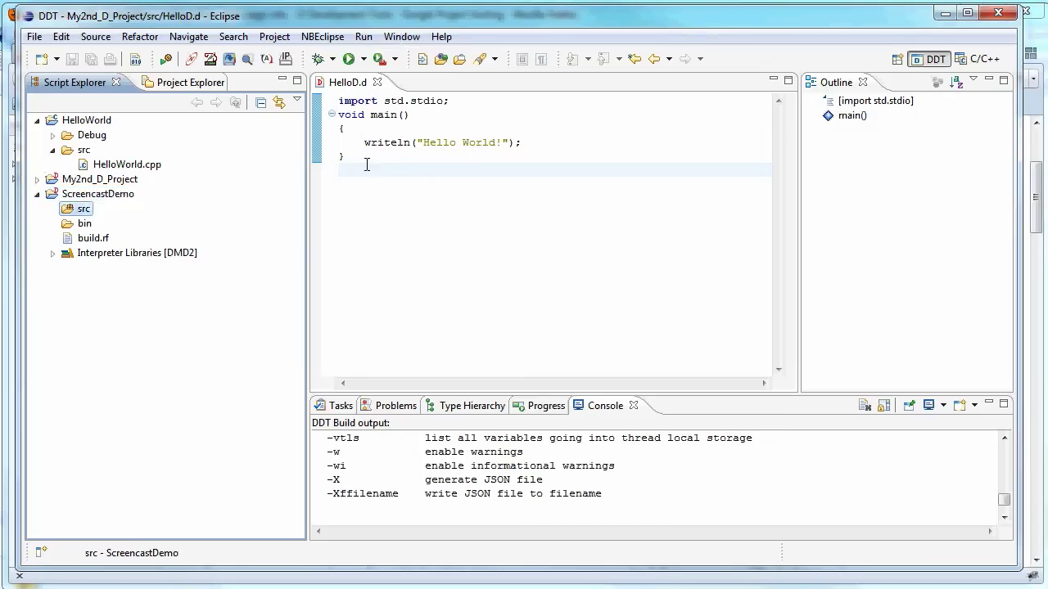
pyautogui.press('ctrl+a')
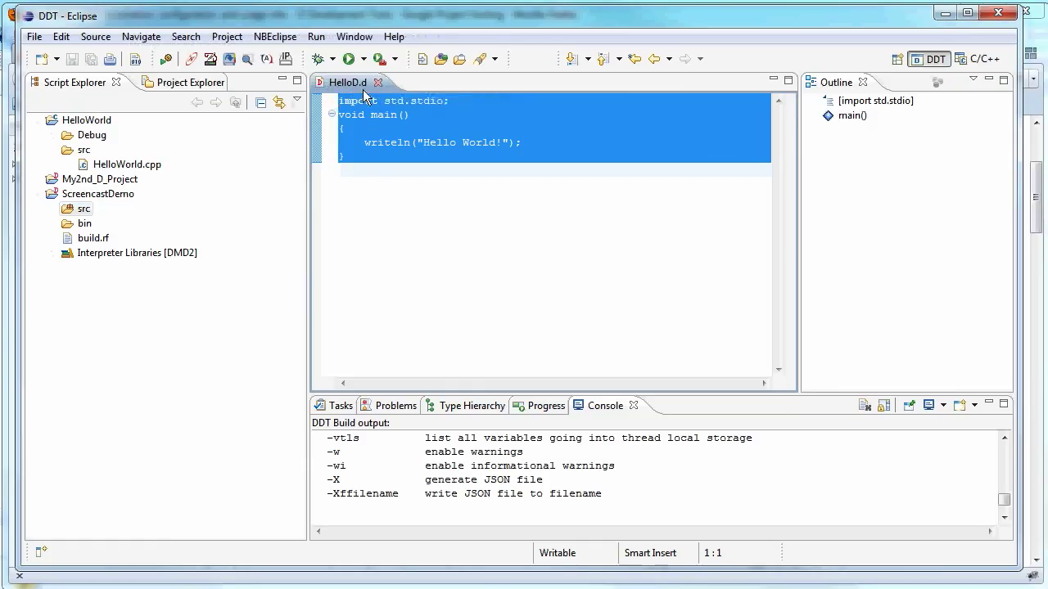
pyautogui.click(83, 209)
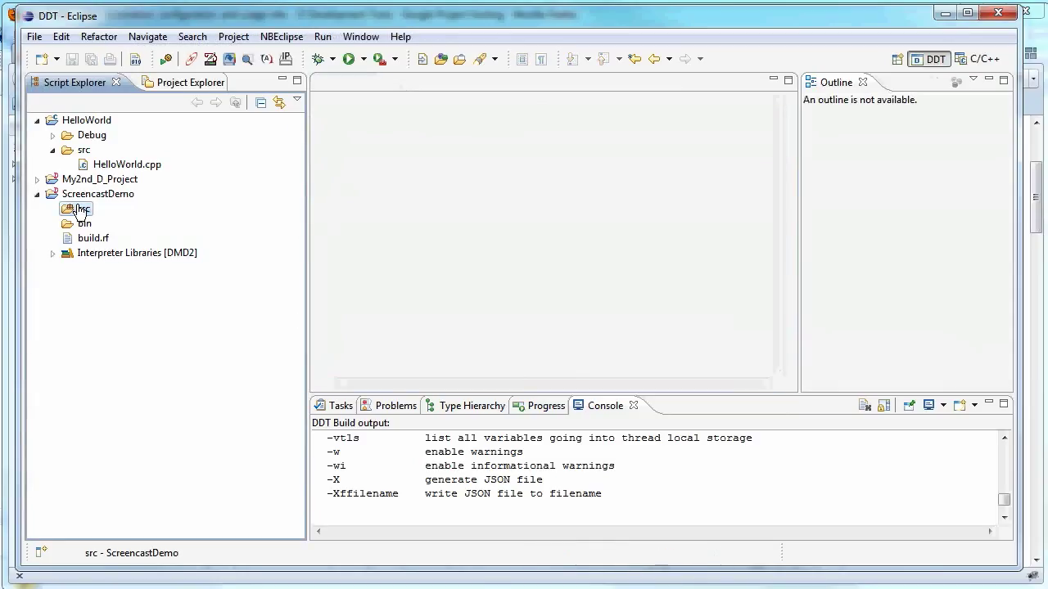
# Start a new file in ScreencastDemo/src named HelloWorld.d
pyautogui.rightClick(82, 209)
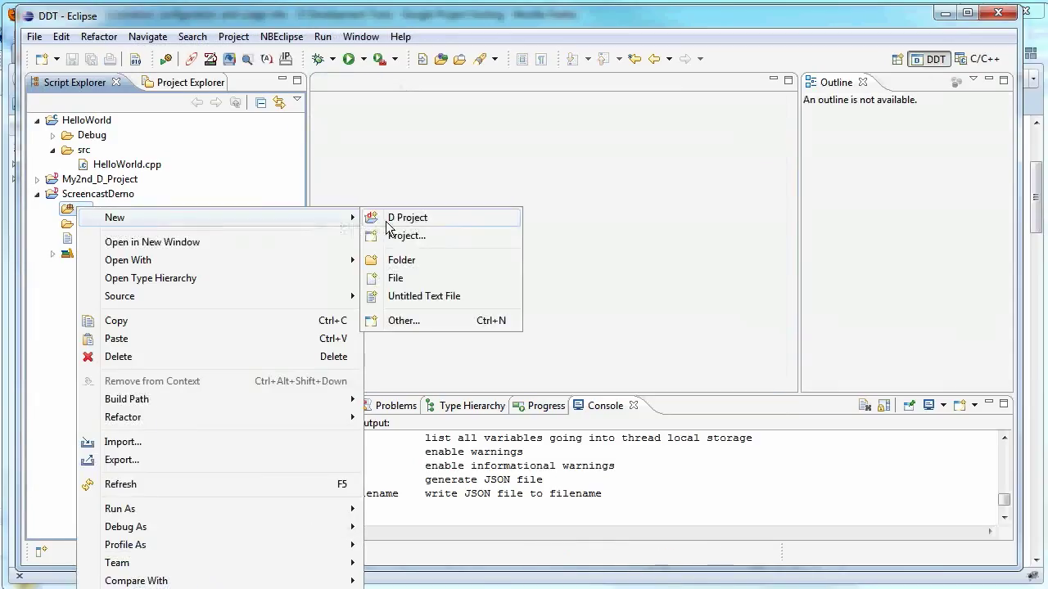
pyautogui.click(396, 278)
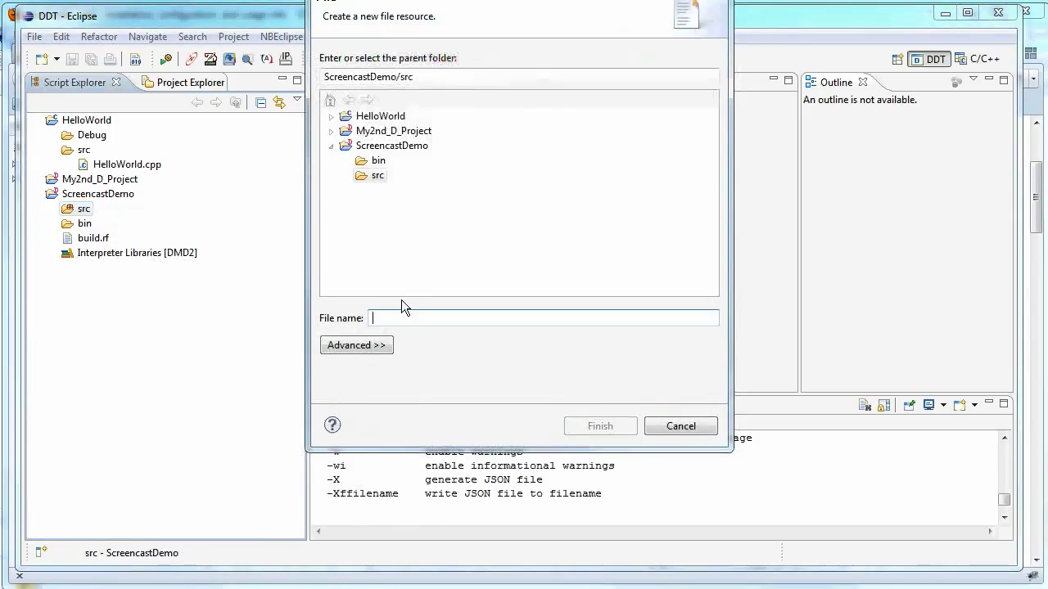
pyautogui.write('HelloWorld')
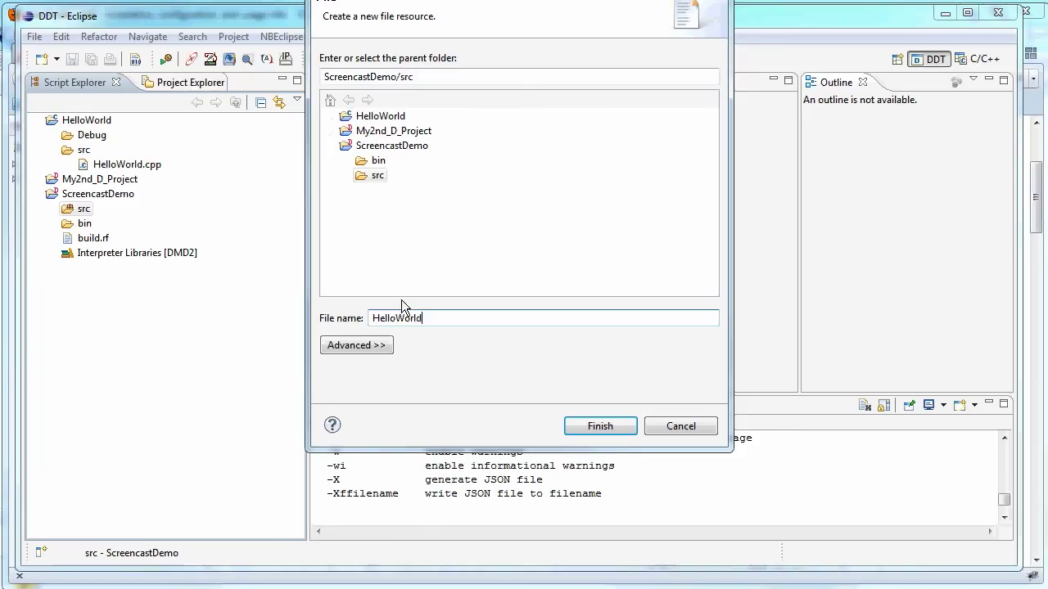
pyautogui.write('.d')
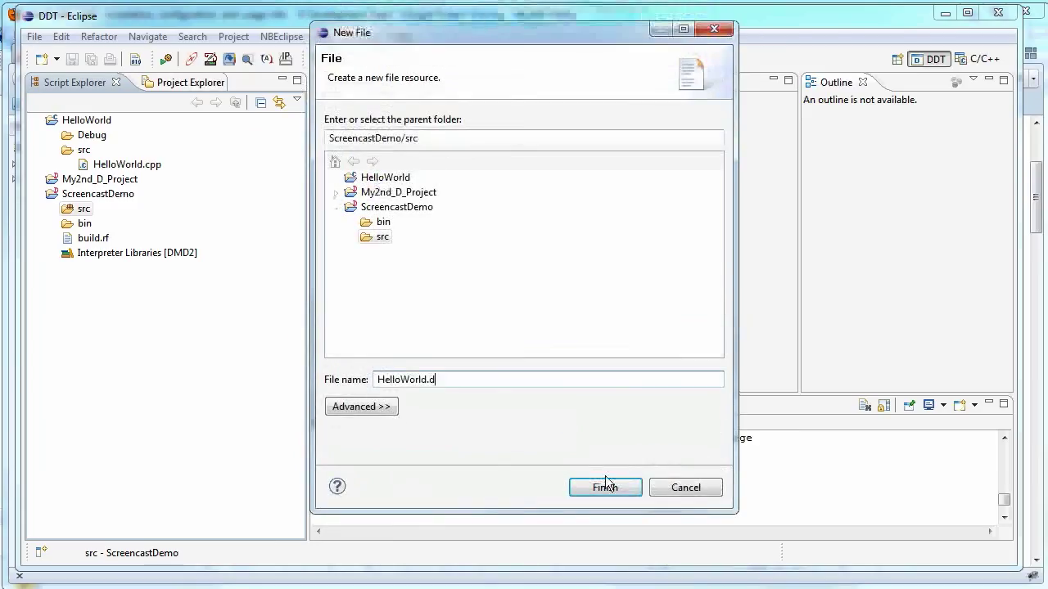
# Create HelloWorld.d and type the import std.stdio; line
pyautogui.click(604, 487)
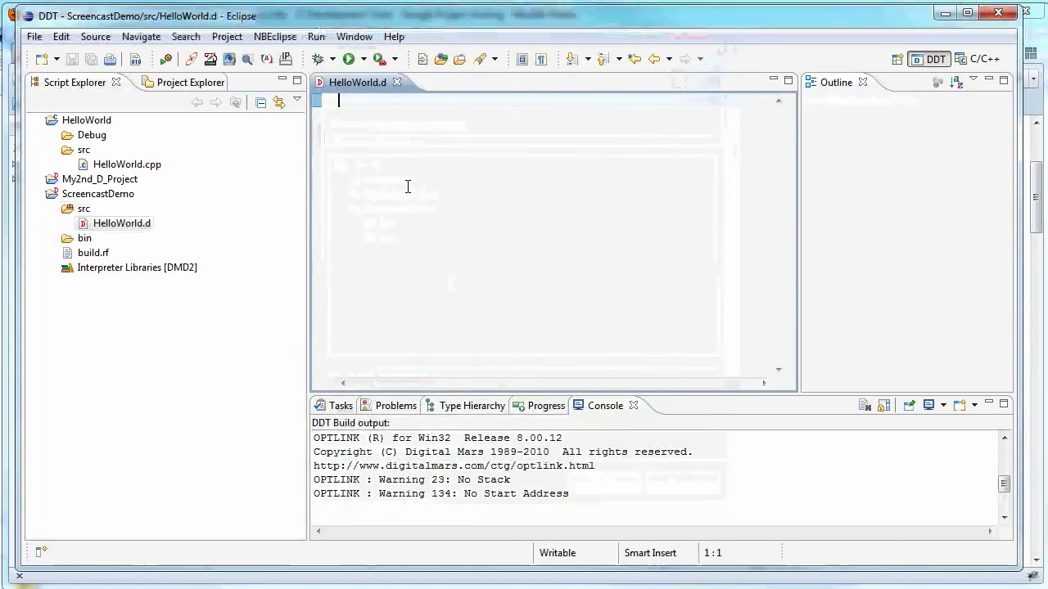
pyautogui.write('impor')
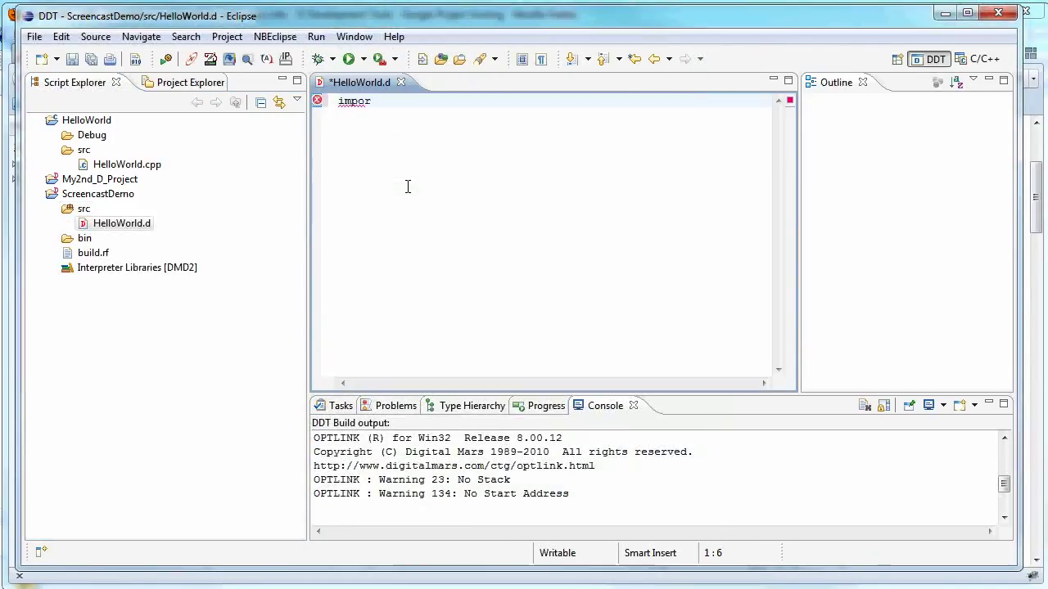
pyautogui.write('t')
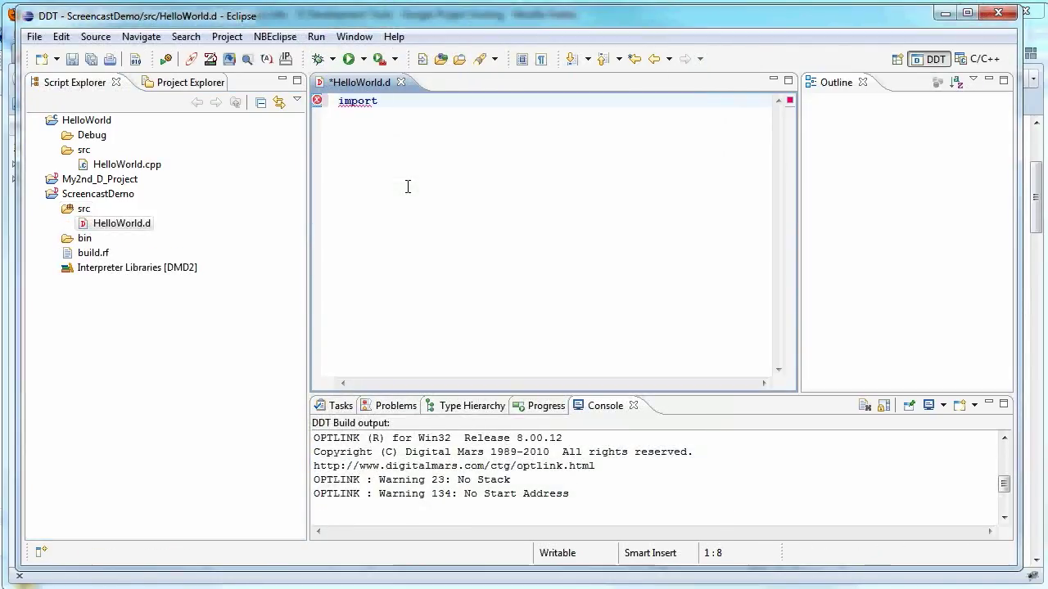
pyautogui.write('std.stdio;')
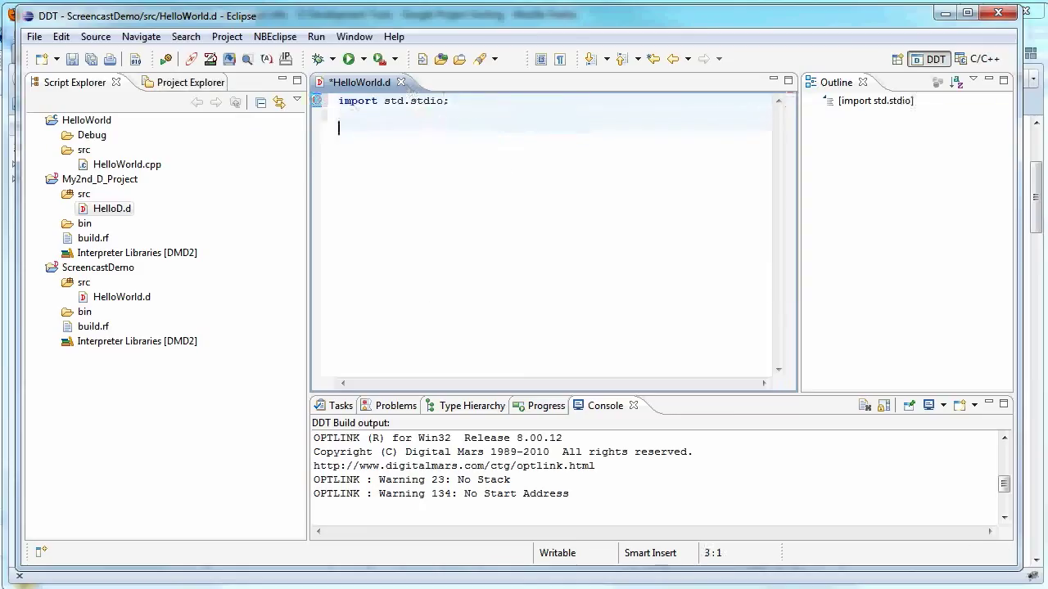
# Add a void main() that calls writelne("Hello World!");
pyautogui.write('void m')
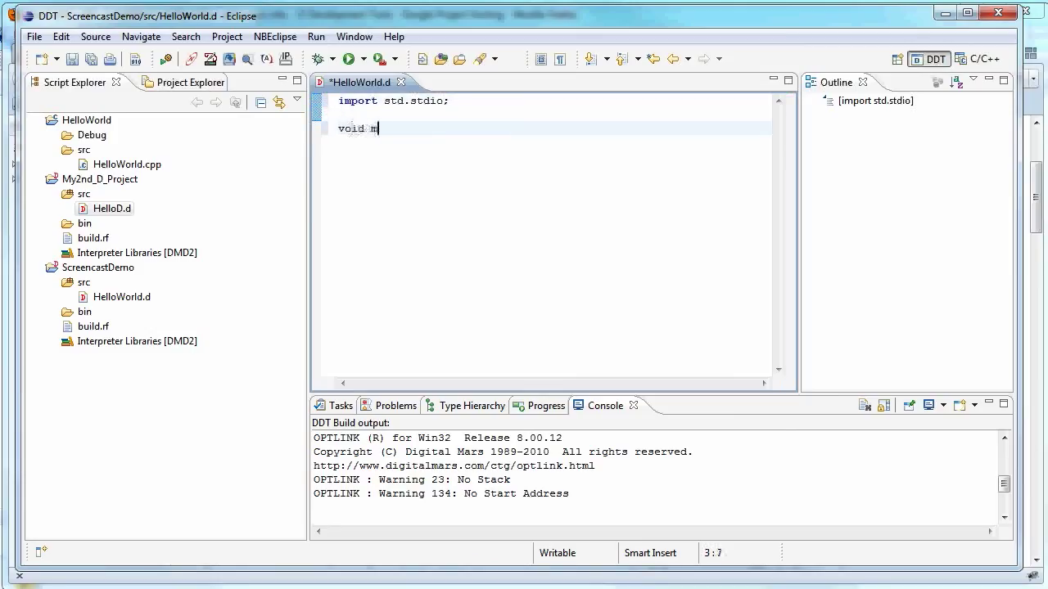
pyautogui.write('ain()')
pyautogui.write('{')
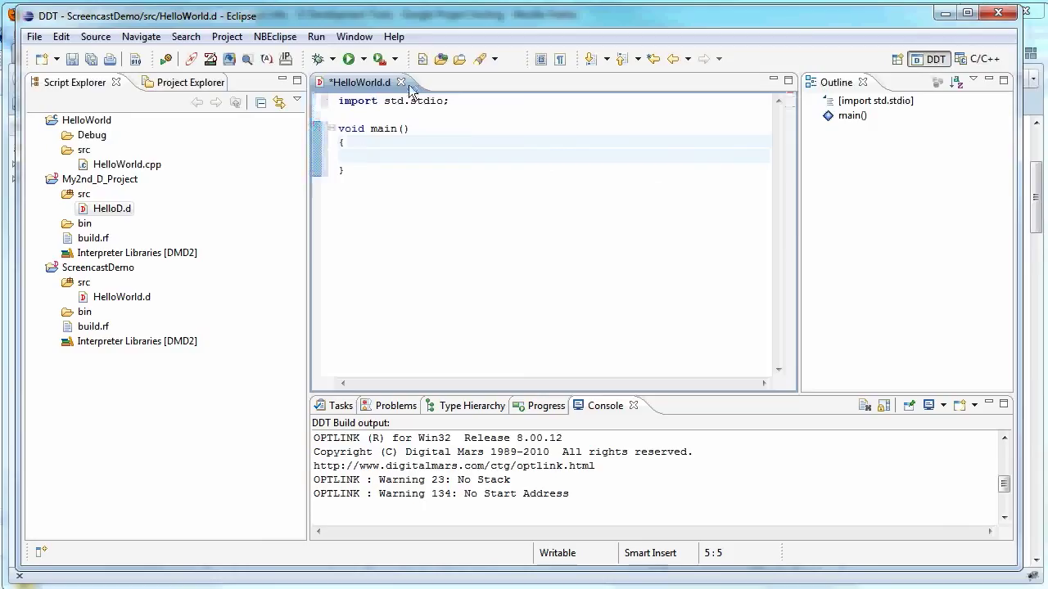
pyautogui.write('writelne("Hello')
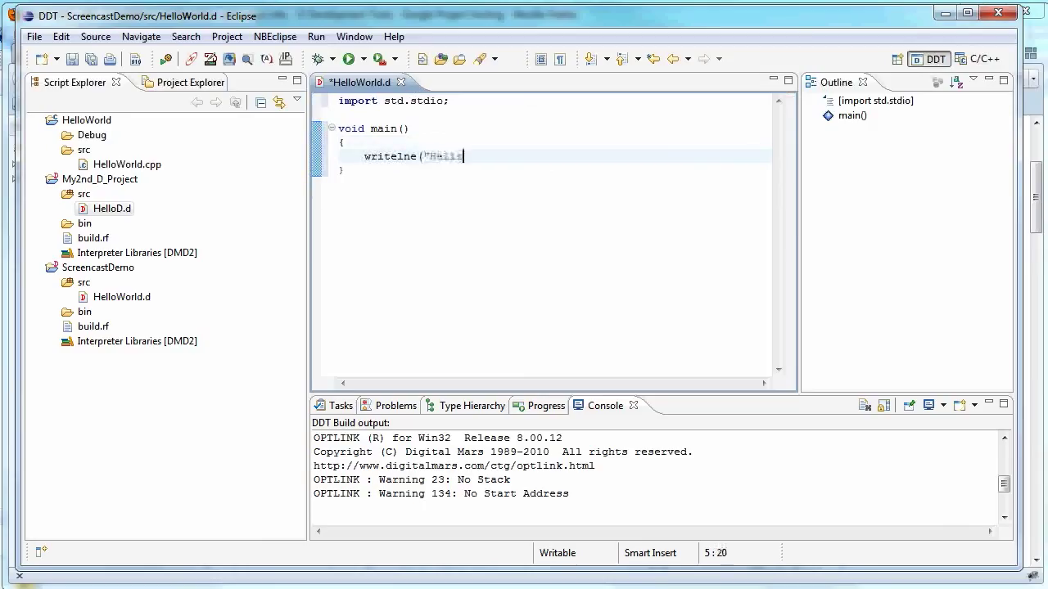
pyautogui.write('World!')
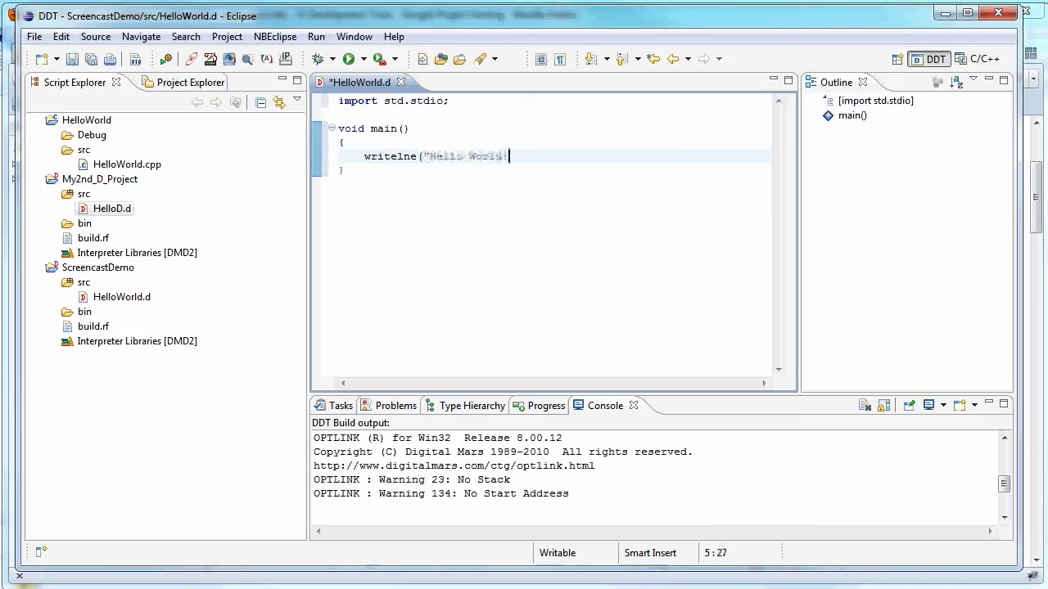
pyautogui.write('");')
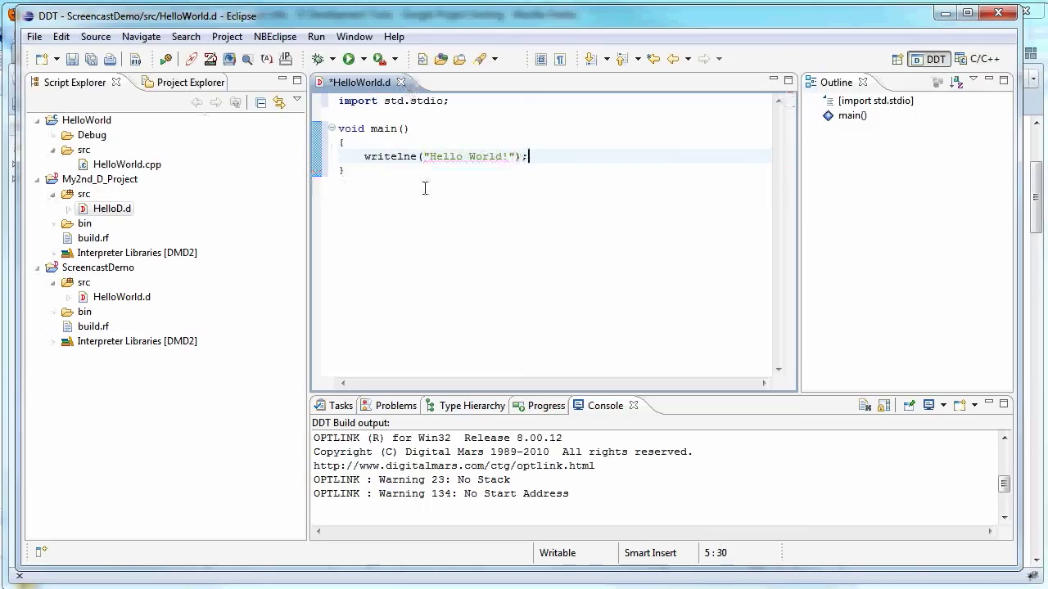
pyautogui.click(112, 208)
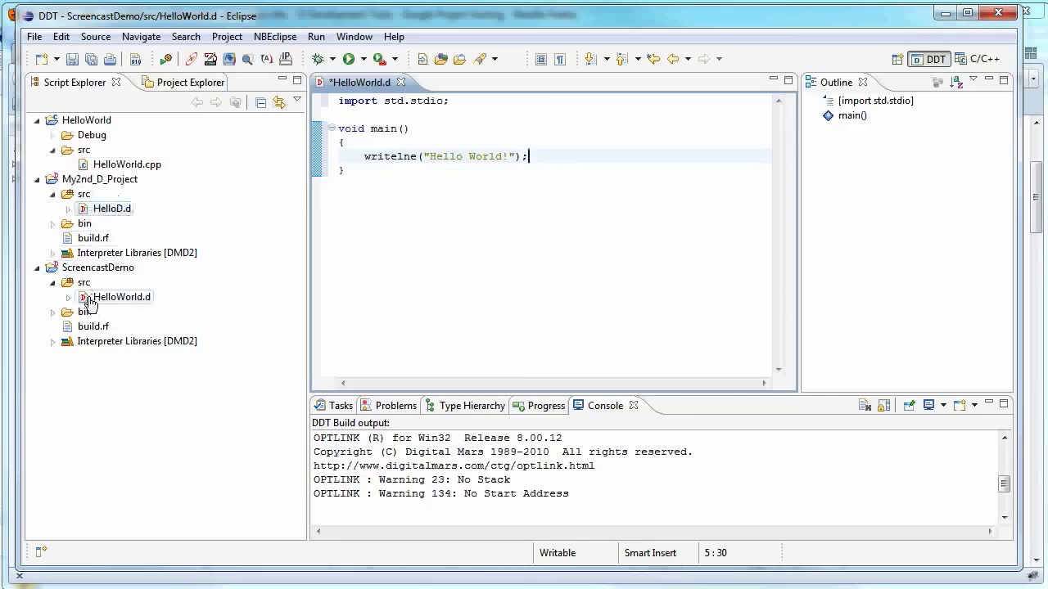
# Correct writelne to writeln in HelloWorld.d and save with Ctrl+S to rebuild
pyautogui.rightClick(98, 267)
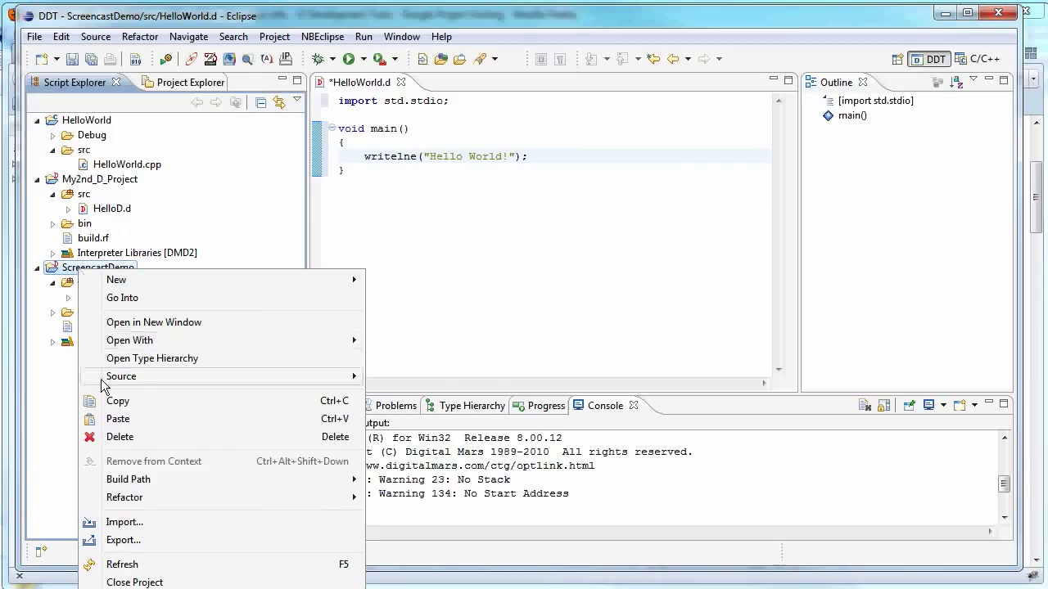
pyautogui.moveTo(147, 461)
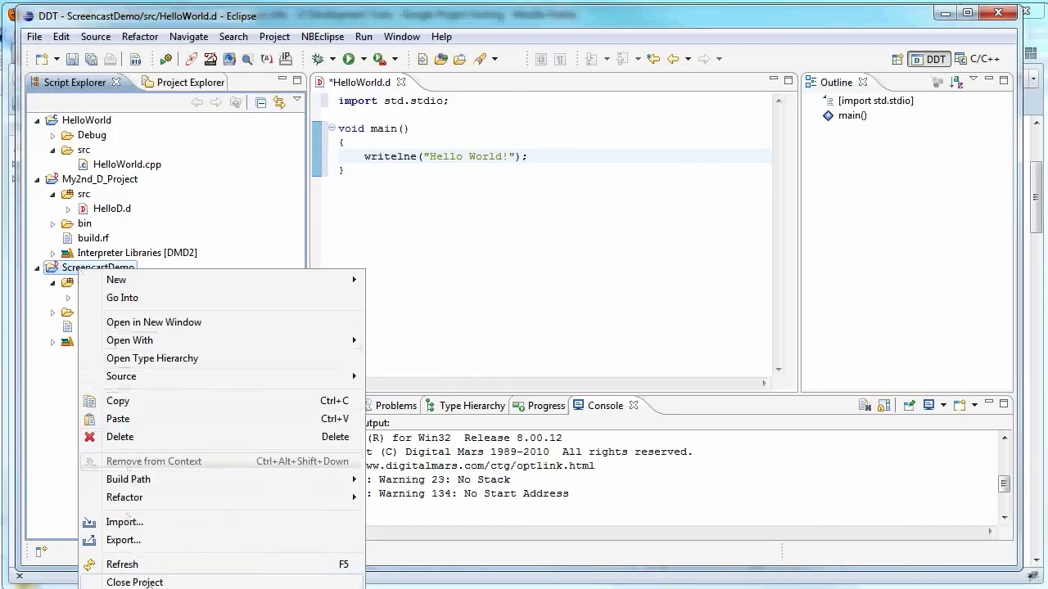
pyautogui.moveTo(411, 334)
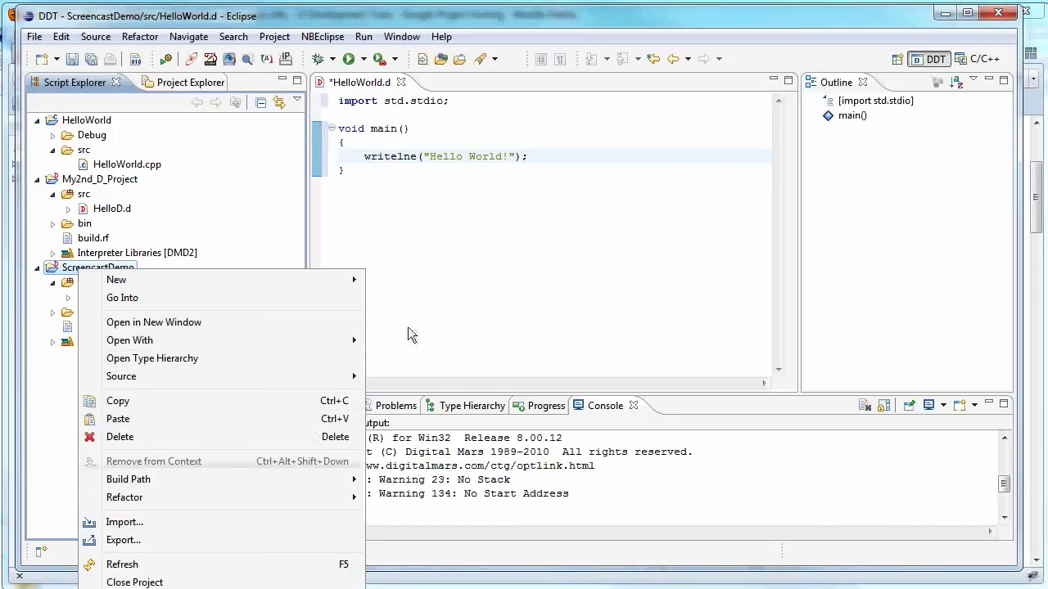
pyautogui.click(409, 334)
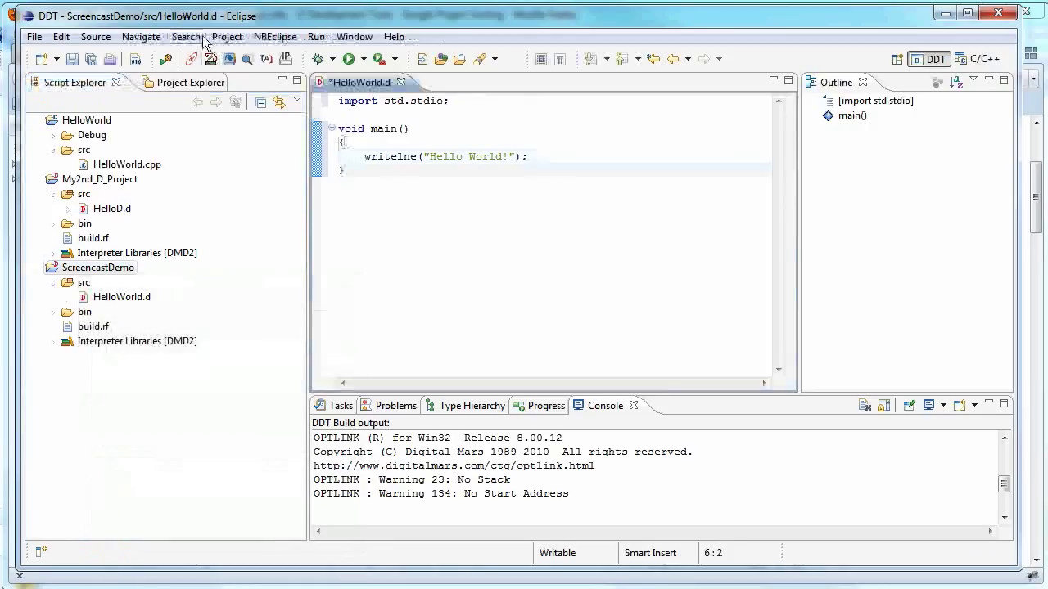
pyautogui.click(227, 36)
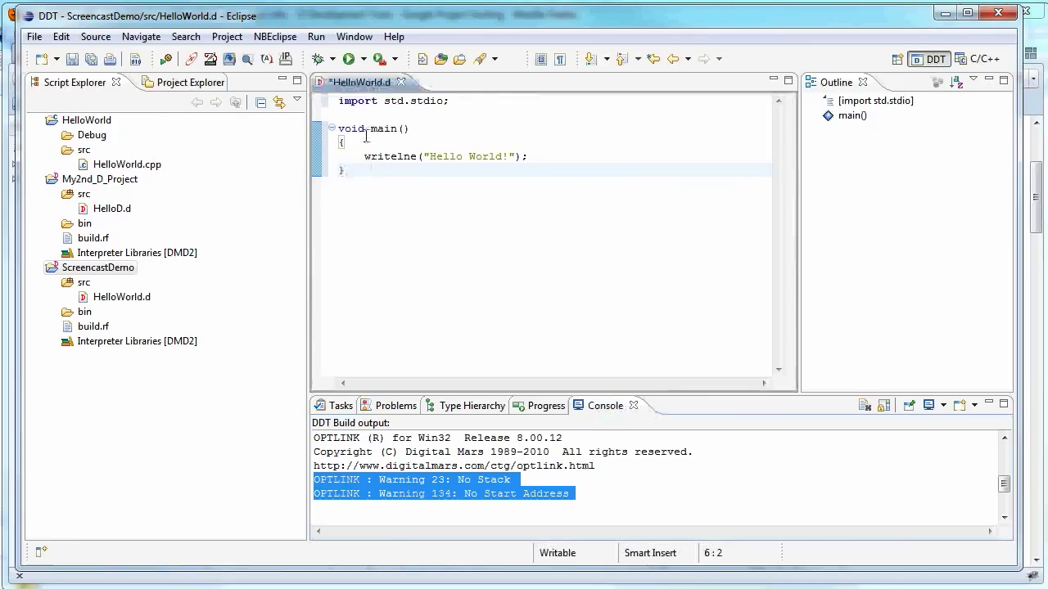
pyautogui.press('ctrl+s')
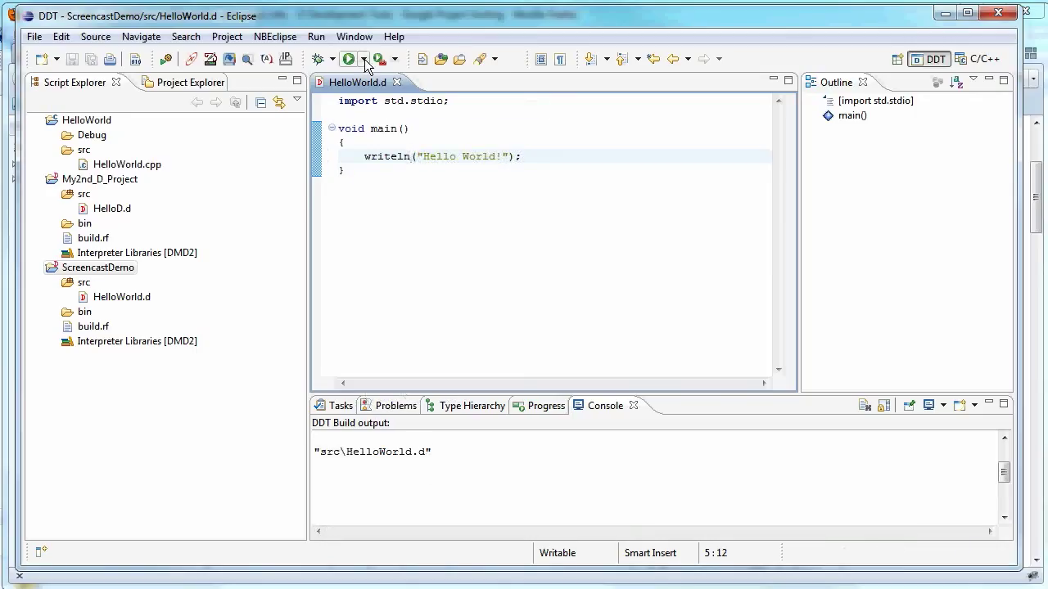
# Create a new D Application run configuration for ScreencastDemo with src/HelloWorld.d
pyautogui.click(373, 58)
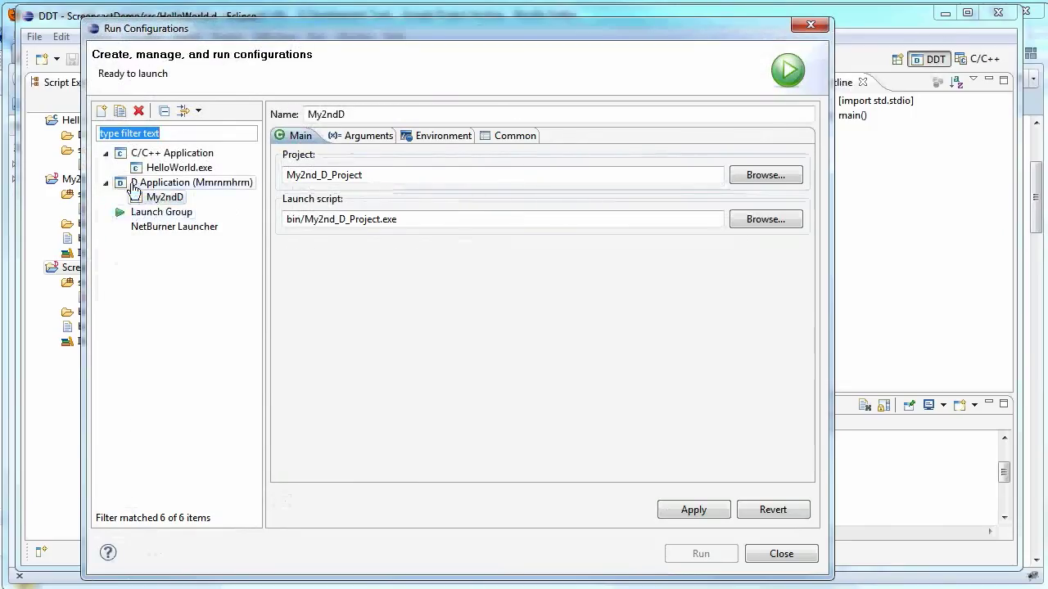
pyautogui.click(191, 181)
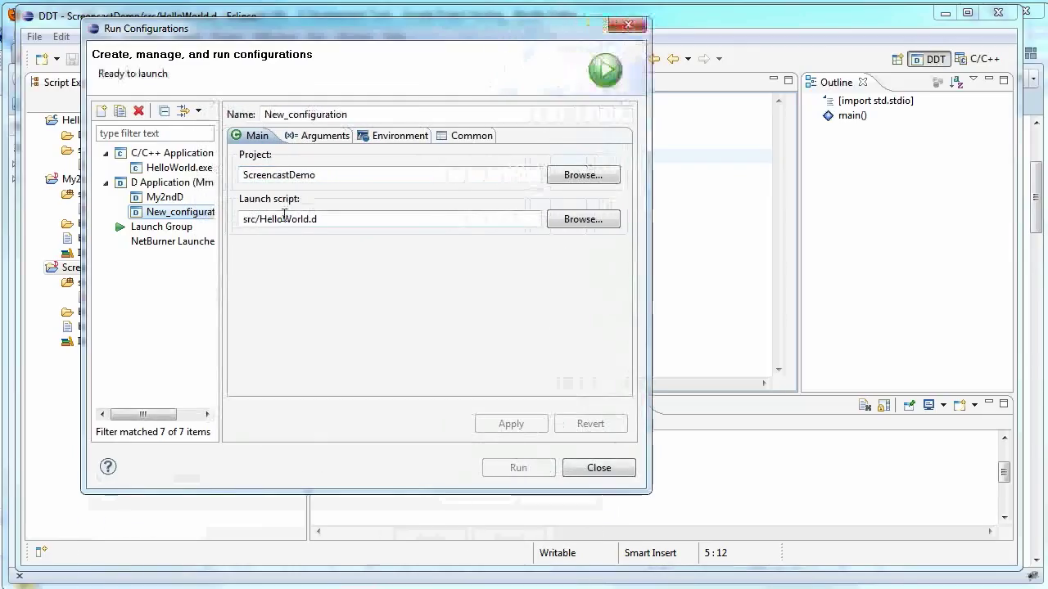
pyautogui.moveTo(553, 244)
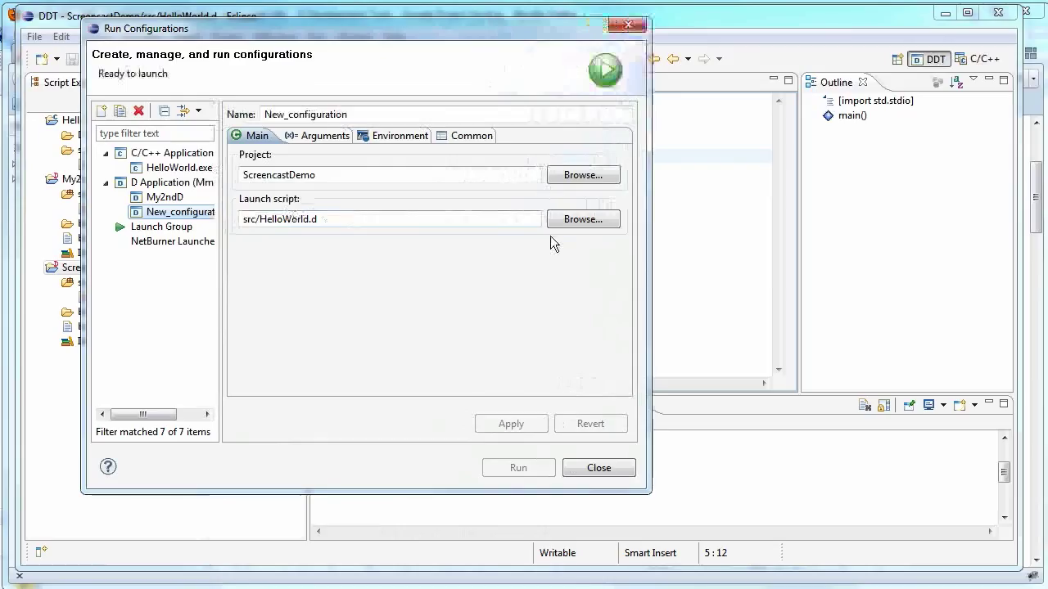
# Set the launch script to bin/ScreencastDemo.exe and run it, printing Hello World!
pyautogui.click(582, 218)
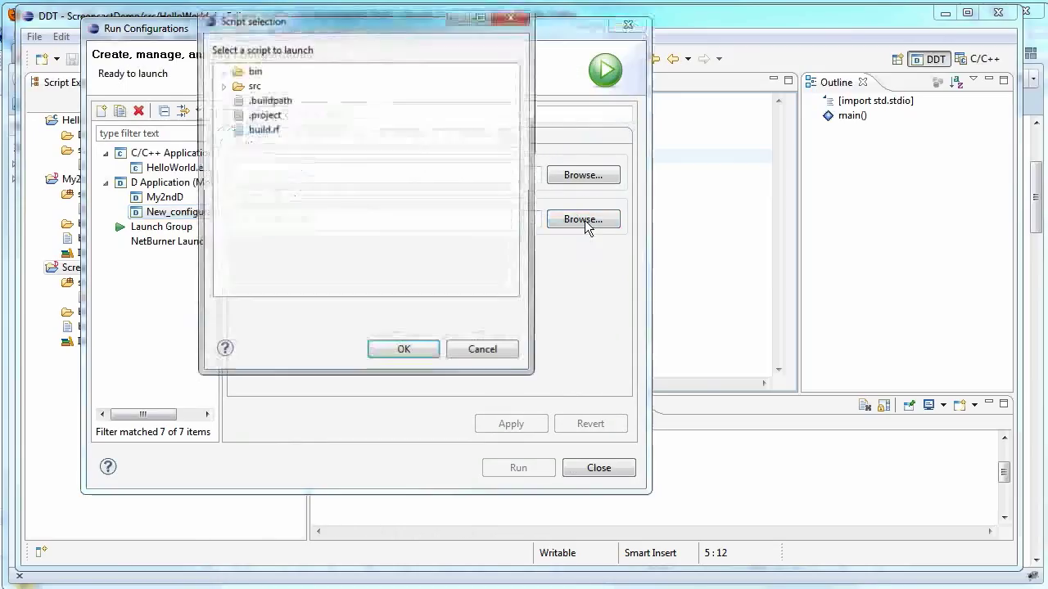
pyautogui.click(402, 349)
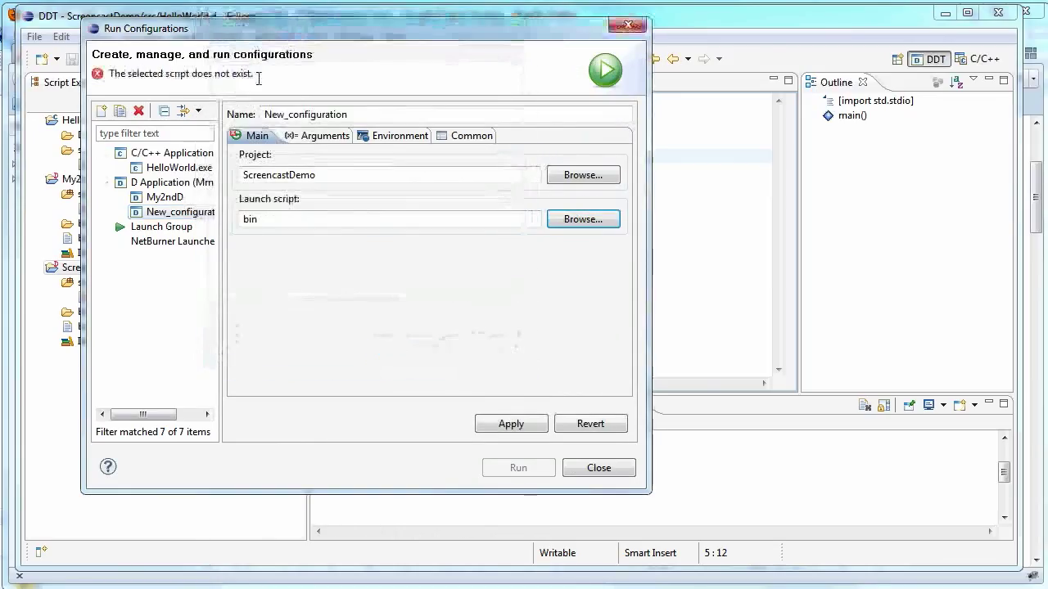
pyautogui.click(583, 218)
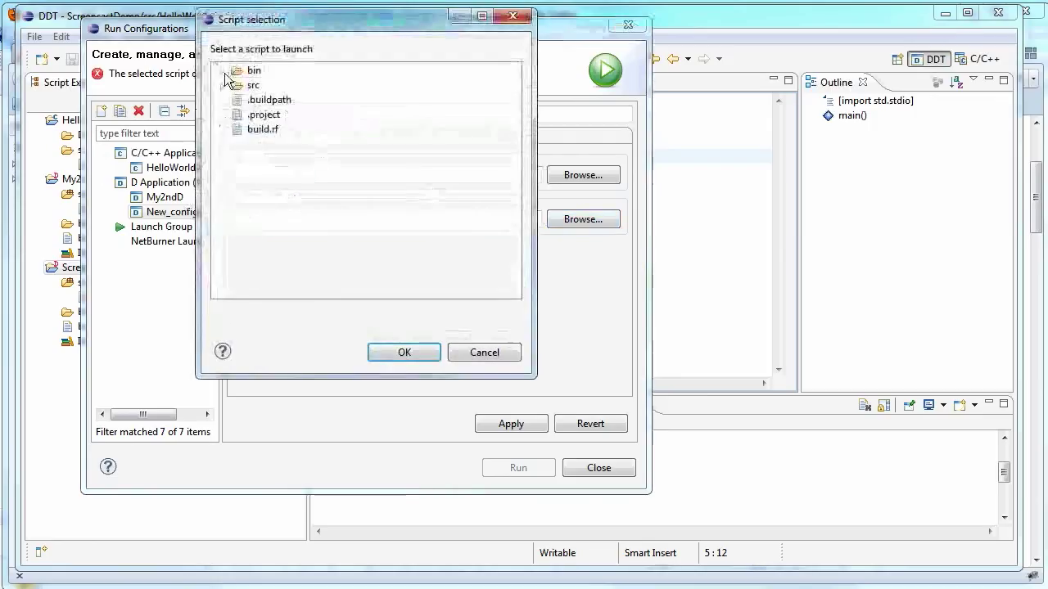
pyautogui.click(242, 69)
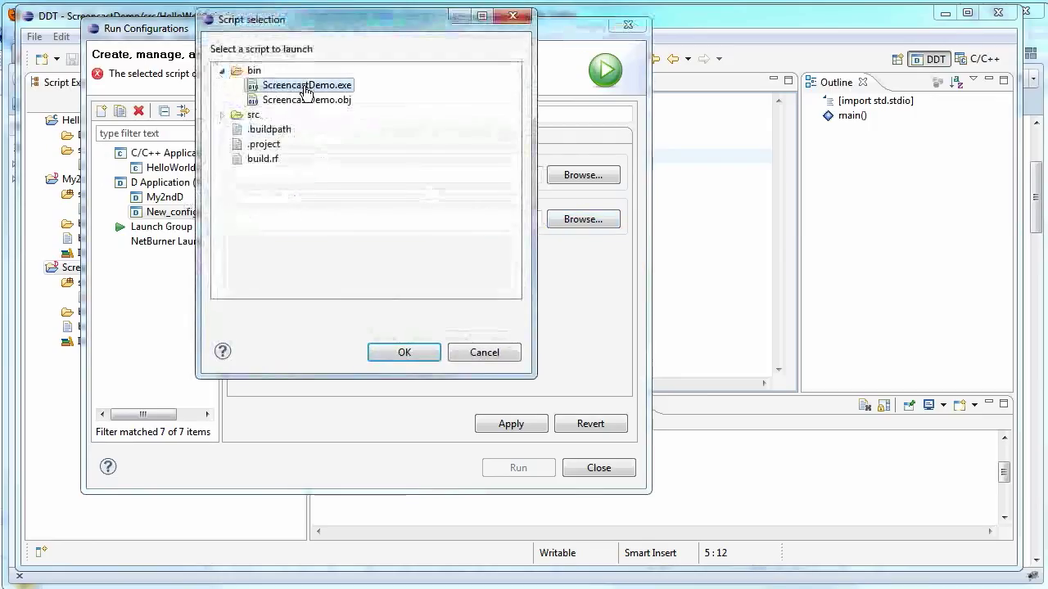
pyautogui.click(403, 352)
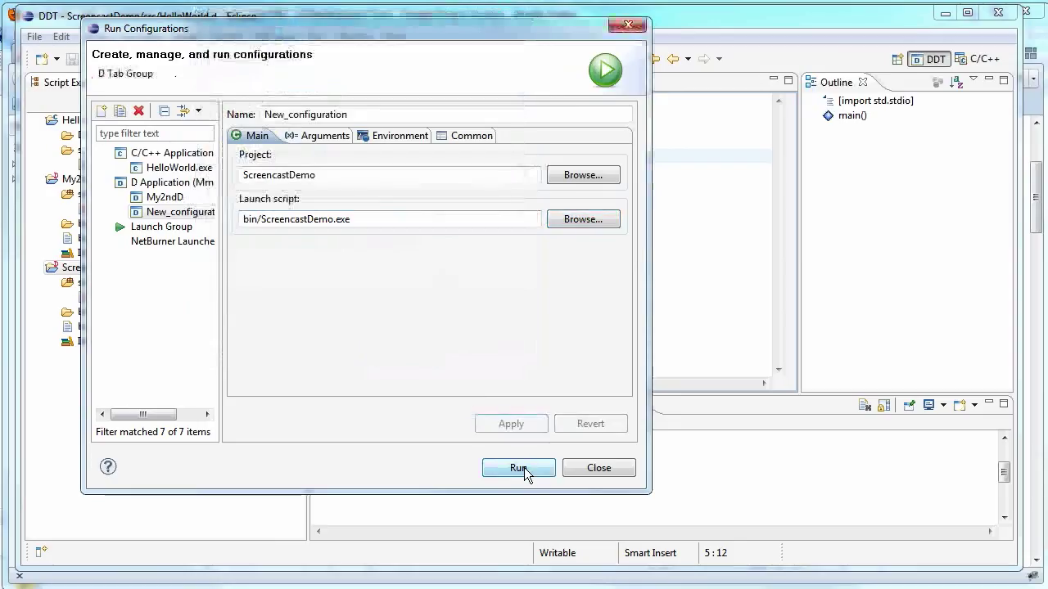
pyautogui.click(518, 468)
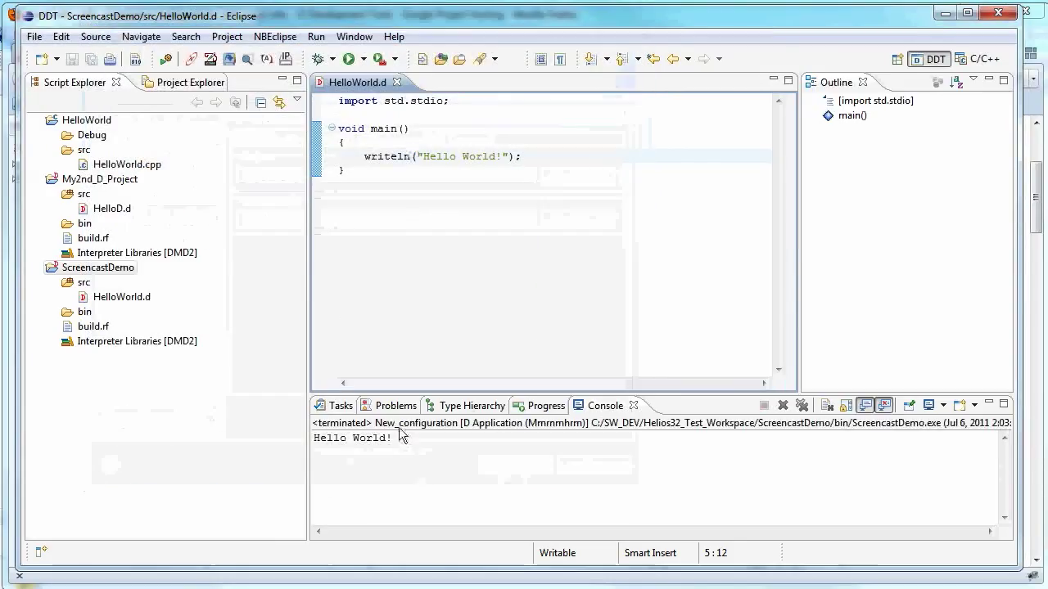